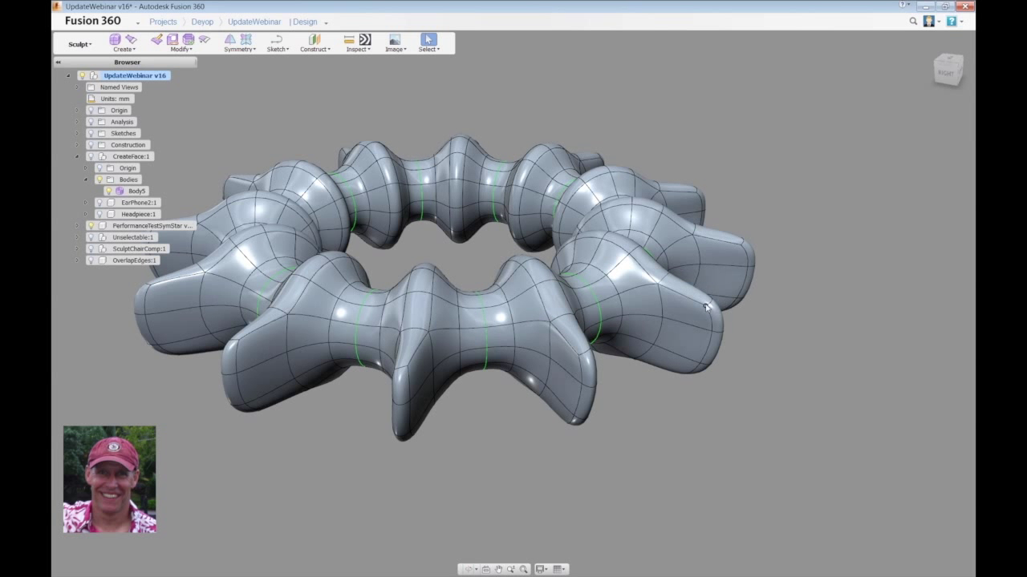
Pull the ring's lobe end edge loops outward into longer spokes with Edit Form
{"action": "left_click", "coordinate": [712, 313]}
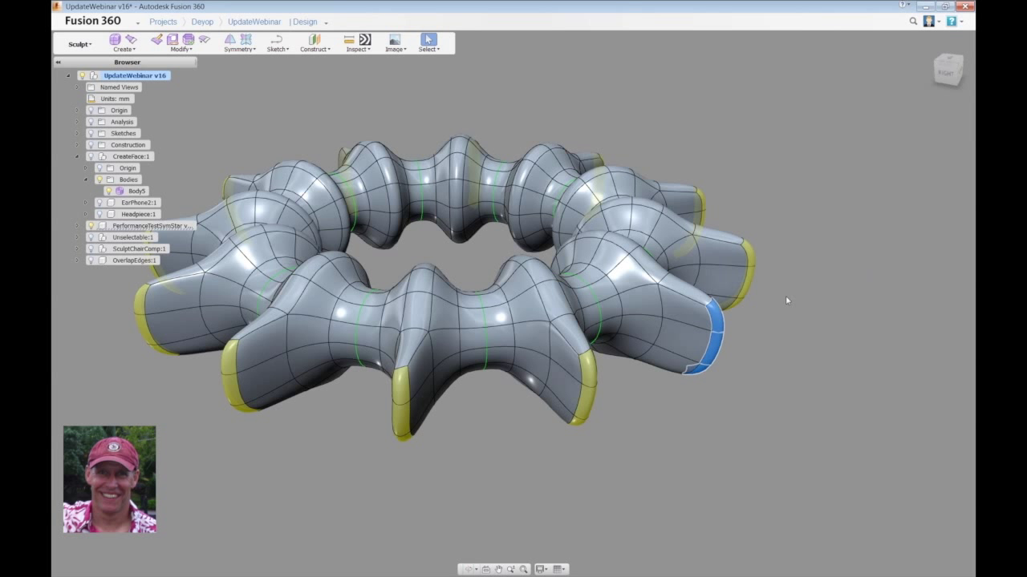
{"action": "right_click", "coordinate": [786, 302]}
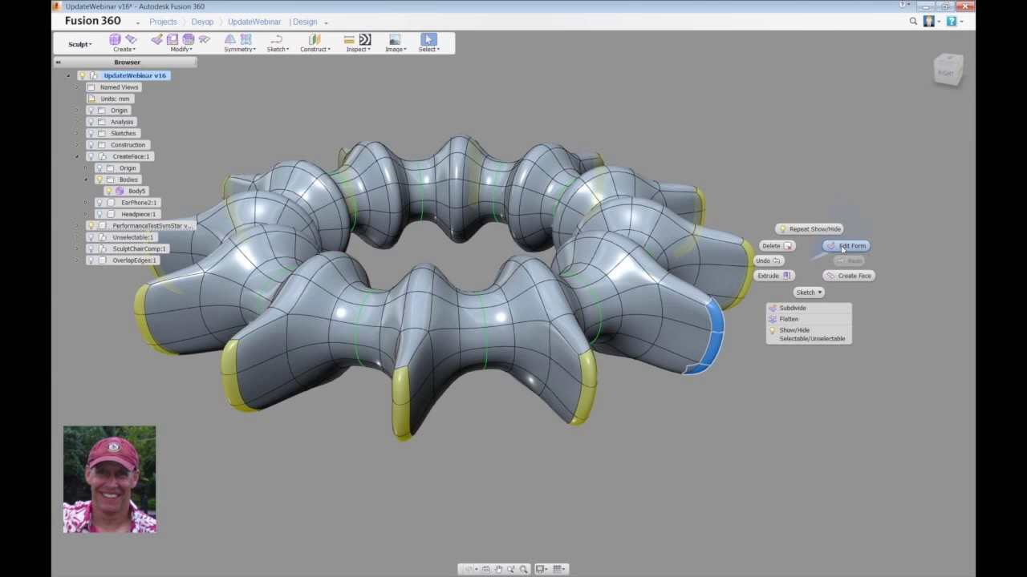
{"action": "left_click", "coordinate": [852, 245]}
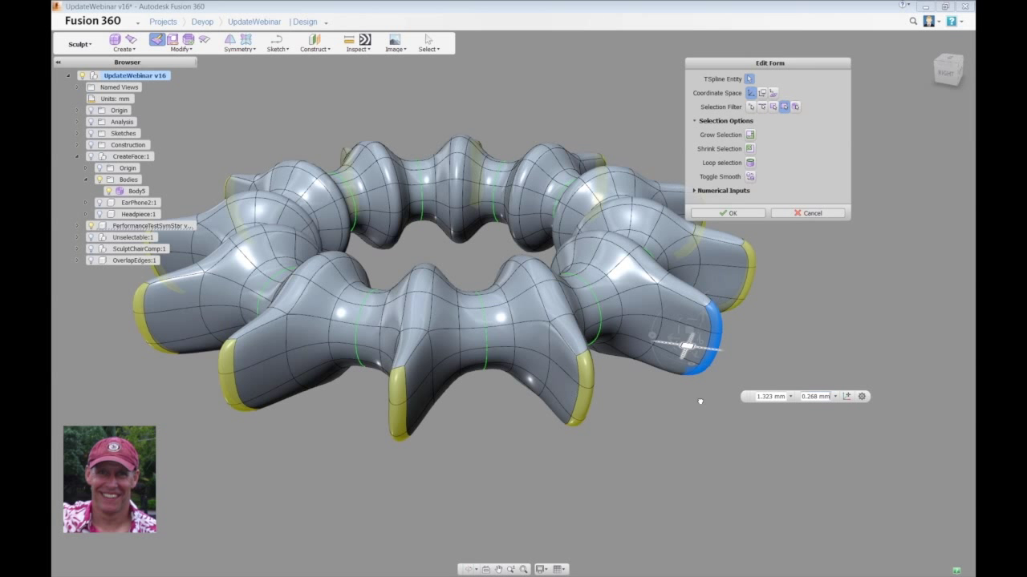
{"action": "left_click_drag", "start_coordinate": [690, 345], "coordinate": [665, 376]}
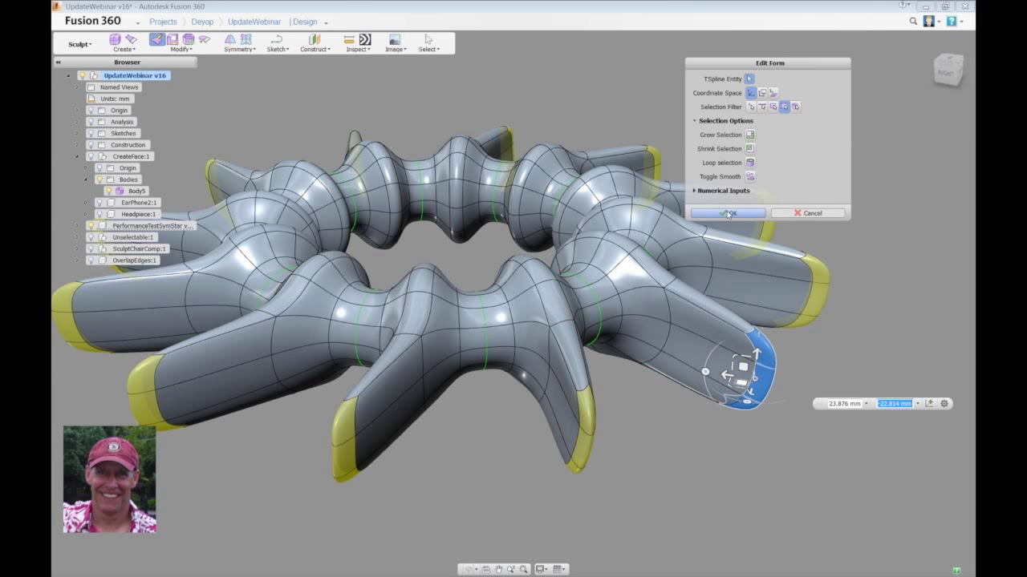
{"action": "left_click", "coordinate": [727, 212]}
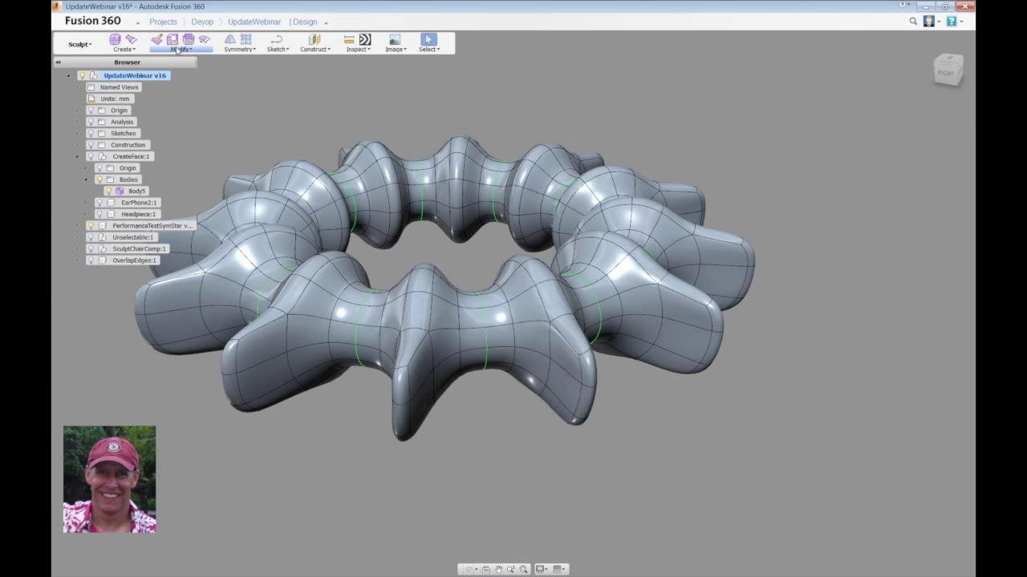
Enable Toggle Better Display / Better Performance for the sculpt body from the Modify menu
{"action": "left_click", "coordinate": [181, 43]}
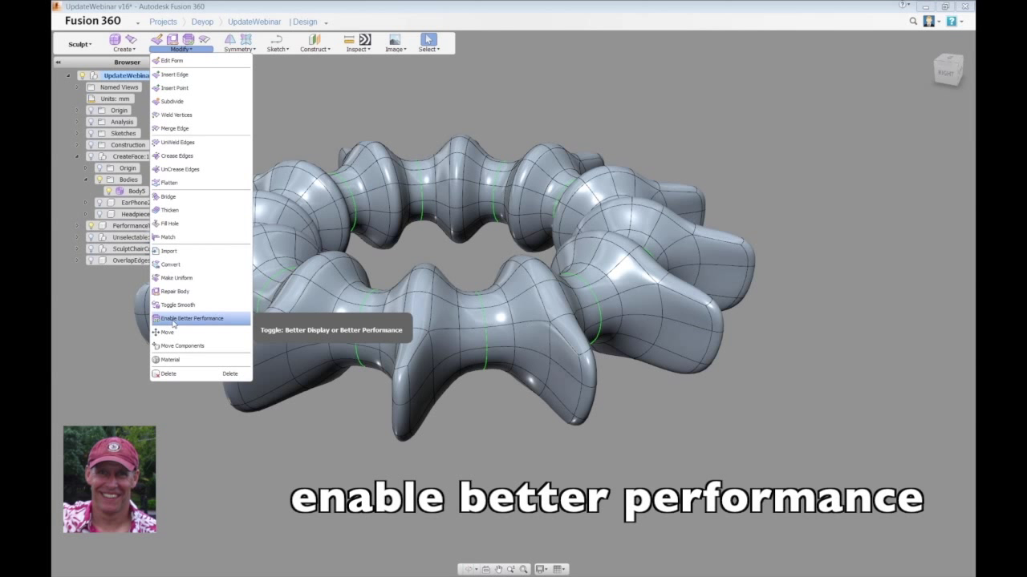
{"action": "left_click", "coordinate": [193, 318]}
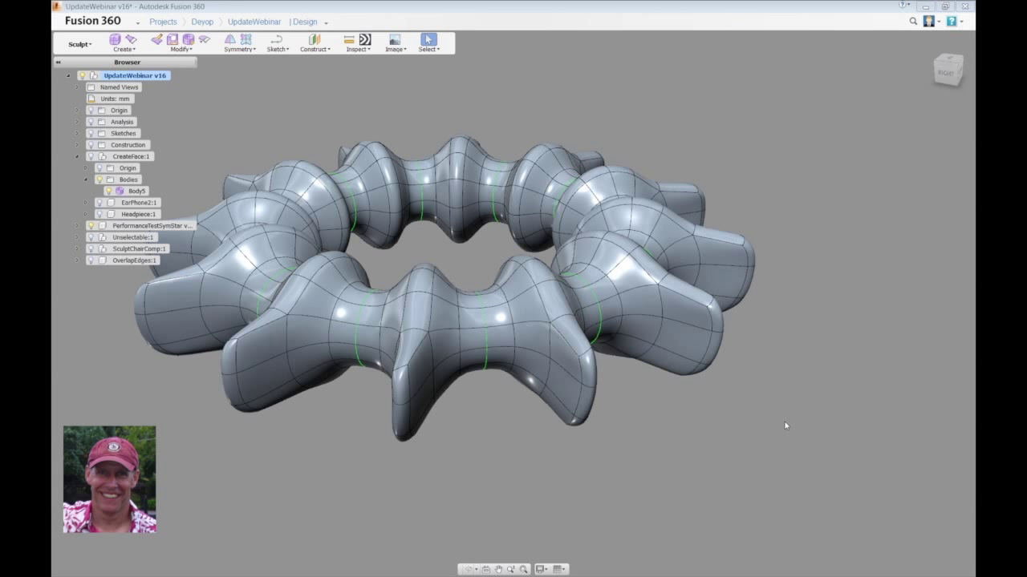
{"action": "scroll", "scroll_direction": "up", "scroll_amount": 3}
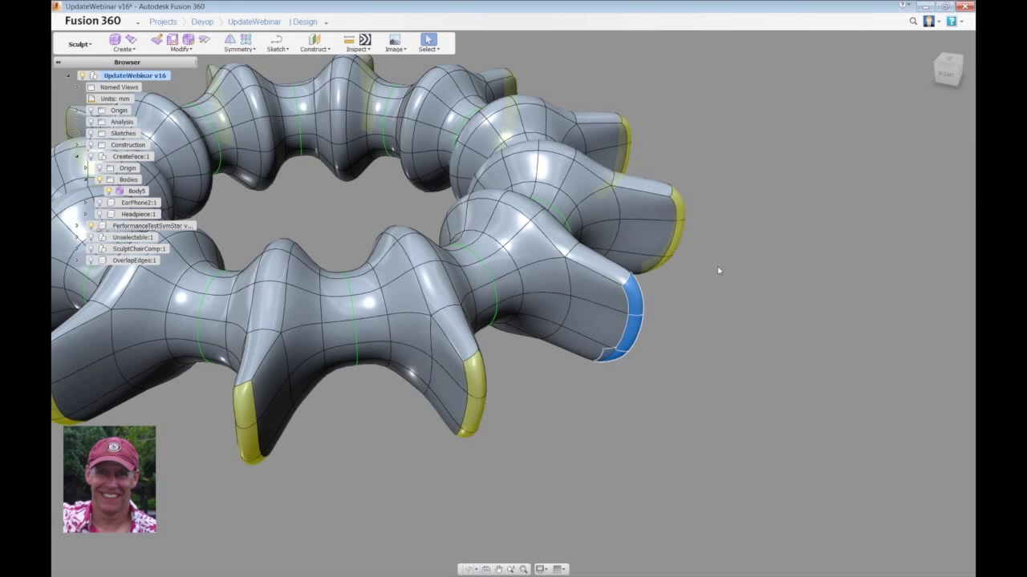
Stretch the selected lobe end loops outward into long, tapered spokes with Edit Form
{"action": "right_click", "coordinate": [719, 270]}
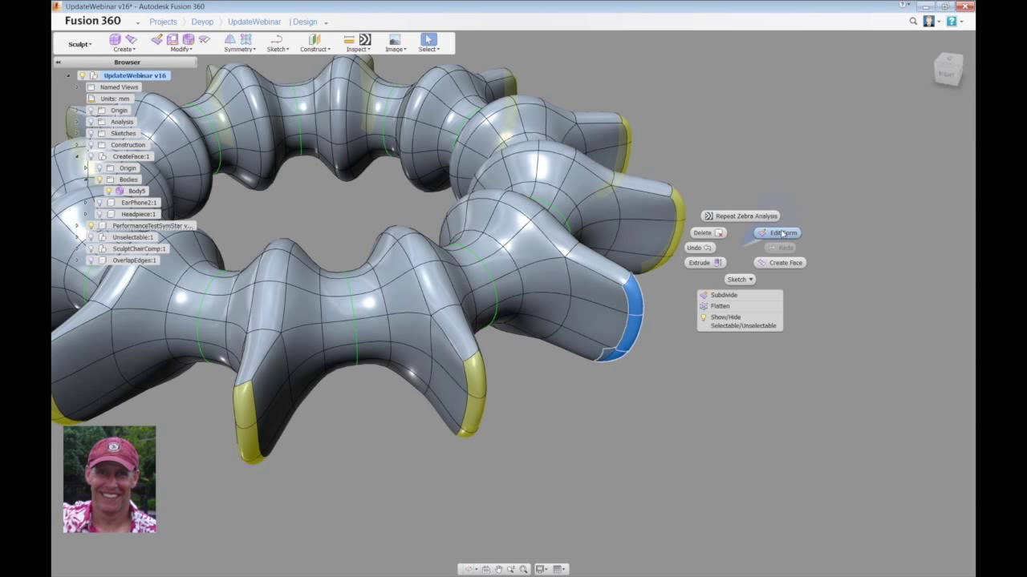
{"action": "left_click", "coordinate": [776, 234]}
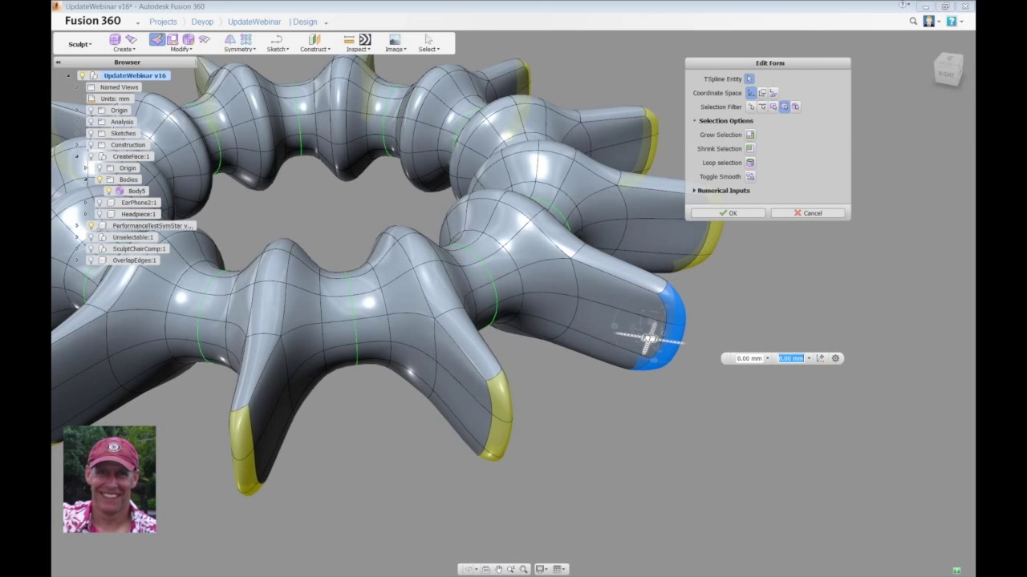
{"action": "left_click_drag", "start_coordinate": [645, 337], "coordinate": [650, 329]}
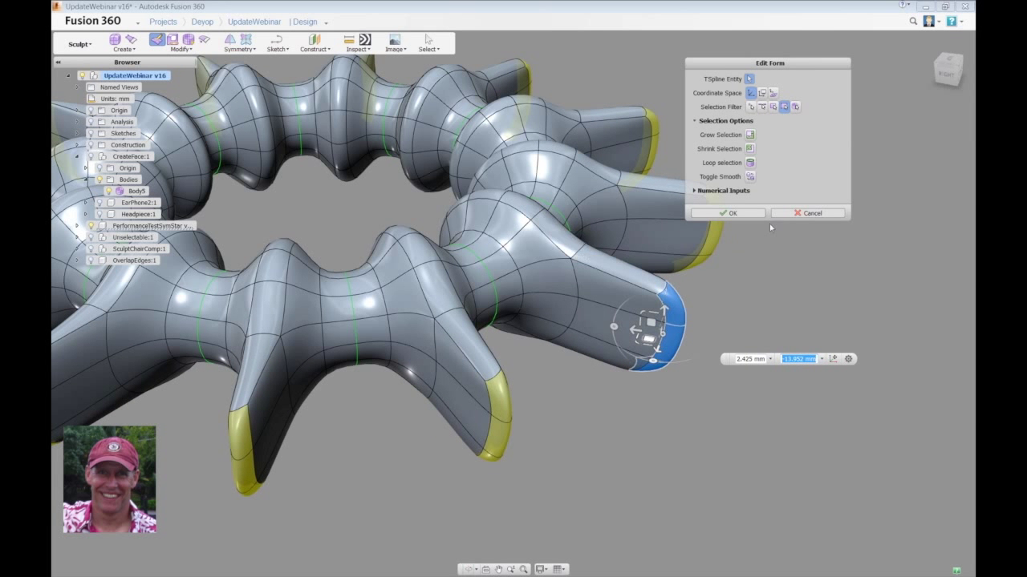
{"action": "left_click", "coordinate": [732, 212]}
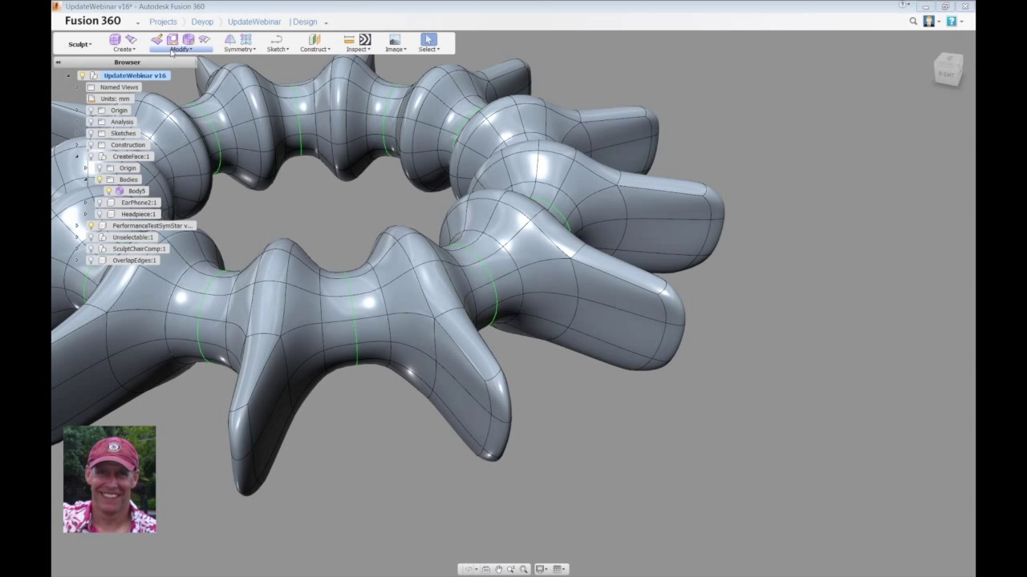
{"action": "left_click", "coordinate": [182, 45]}
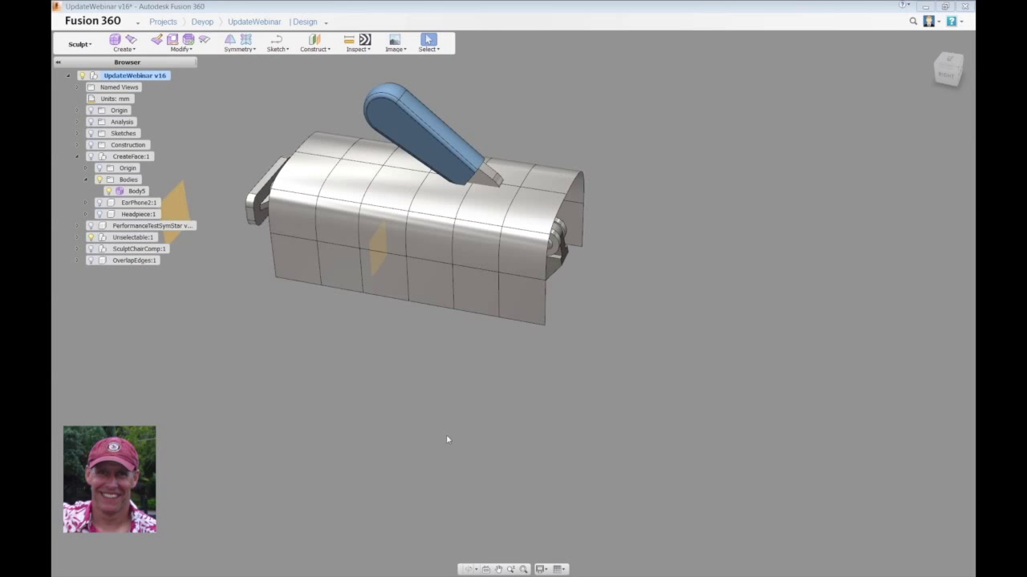
{"action": "left_click_drag", "start_coordinate": [448, 439], "coordinate": [706, 355]}
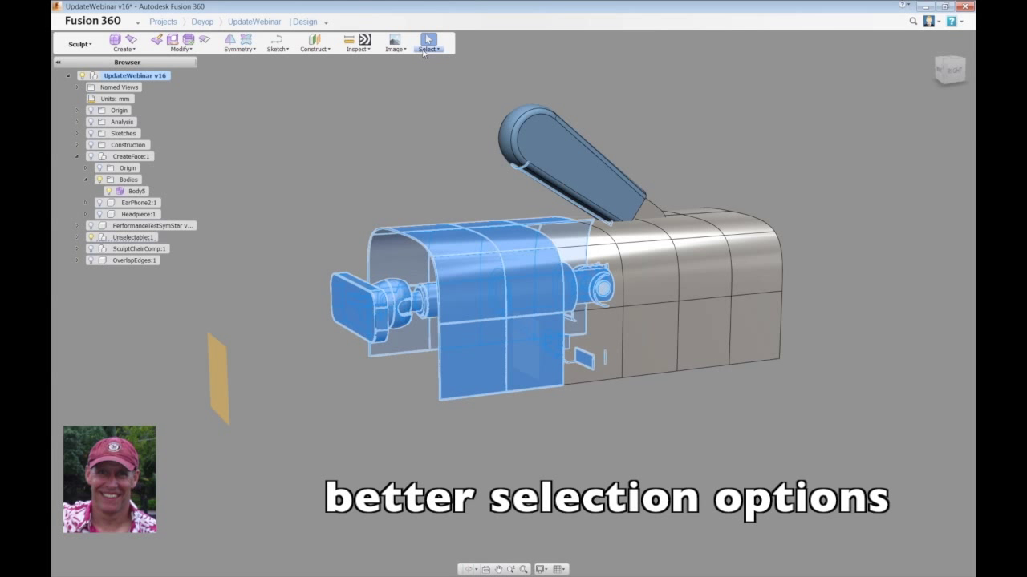
{"action": "left_click", "coordinate": [430, 43]}
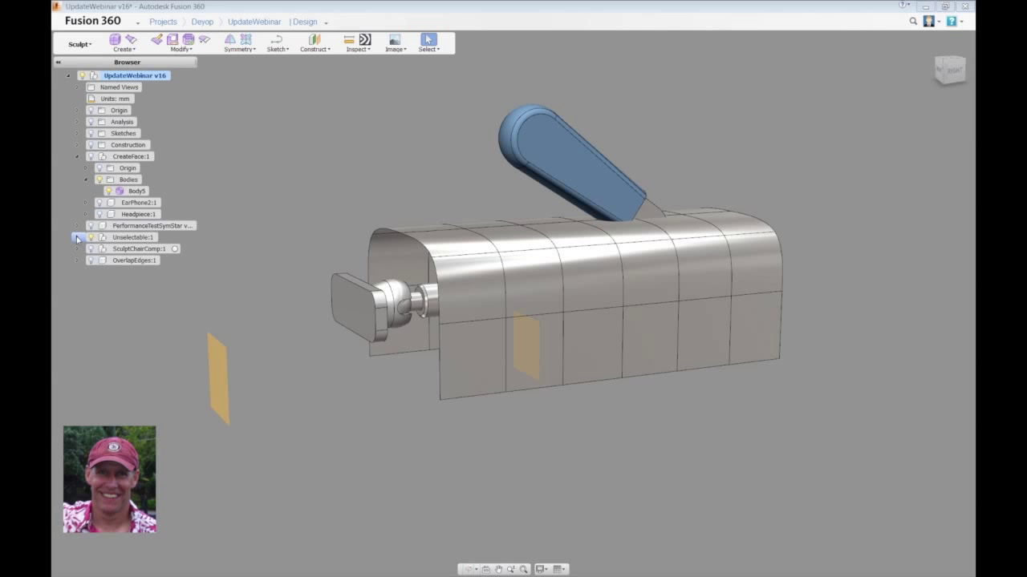
Expand the clamp component and highlight its Lever, Grip and base parts in turn
{"action": "left_click", "coordinate": [77, 237]}
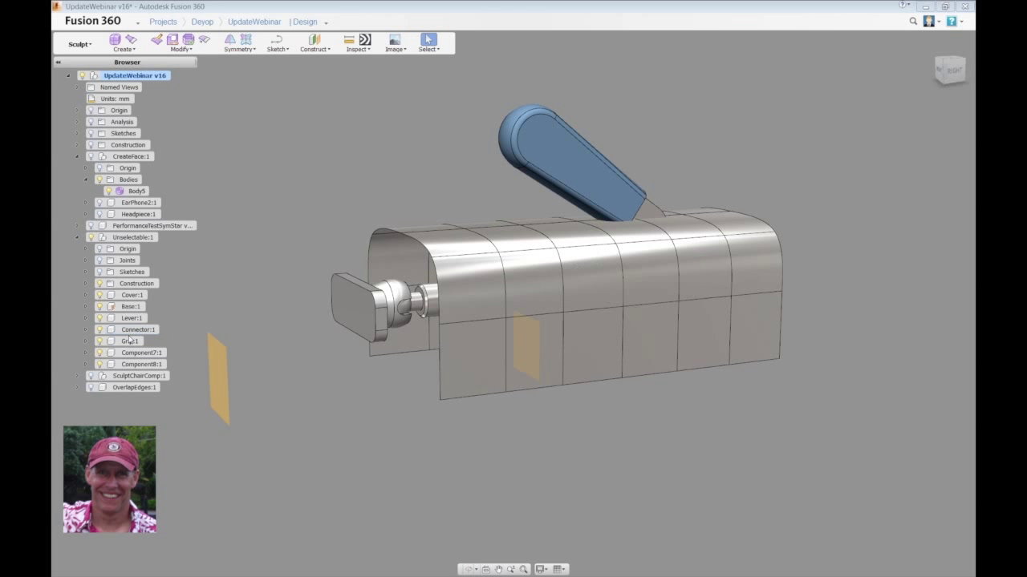
{"action": "left_click", "coordinate": [132, 317]}
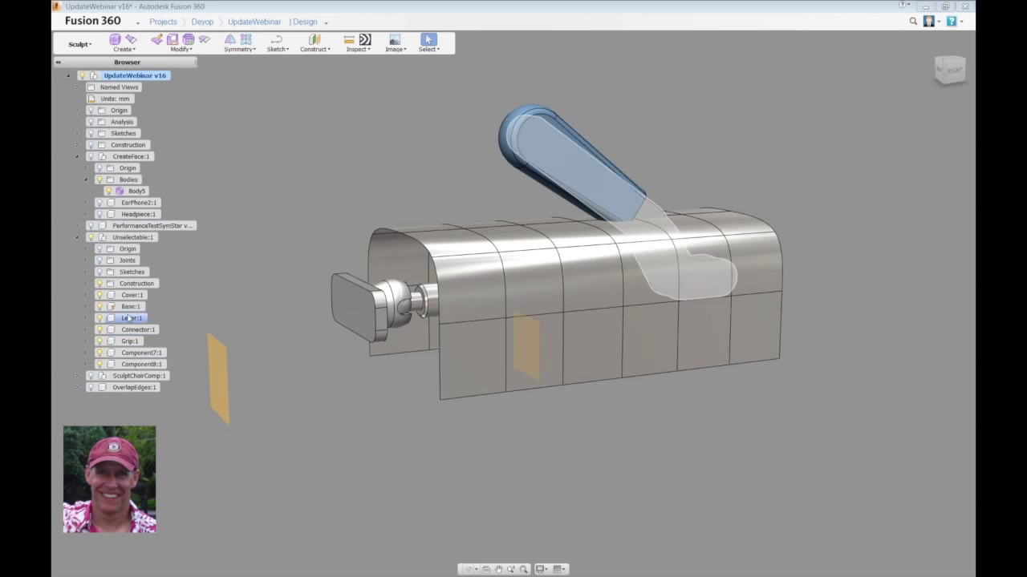
{"action": "left_click", "coordinate": [130, 340]}
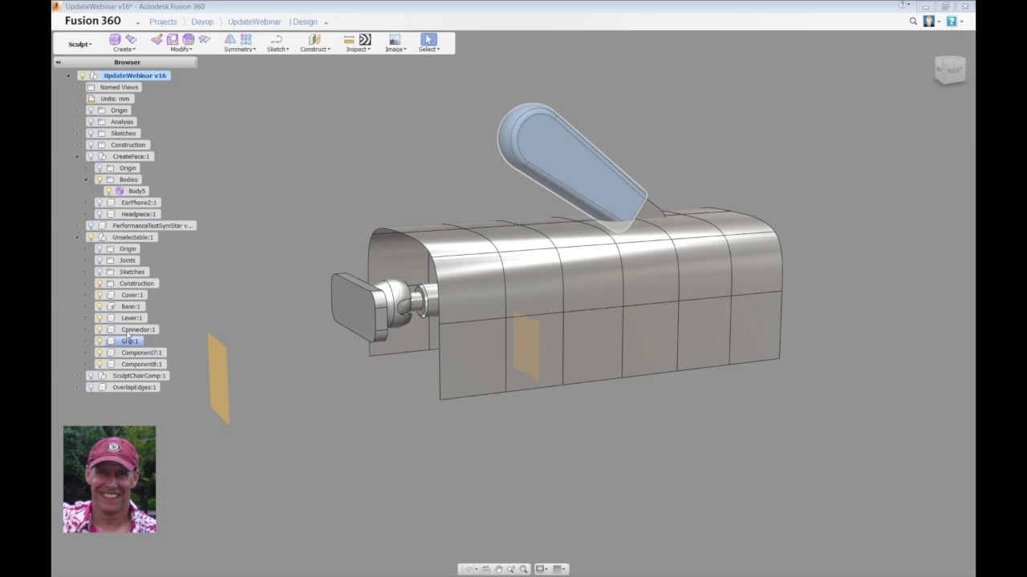
{"action": "left_click", "coordinate": [141, 364]}
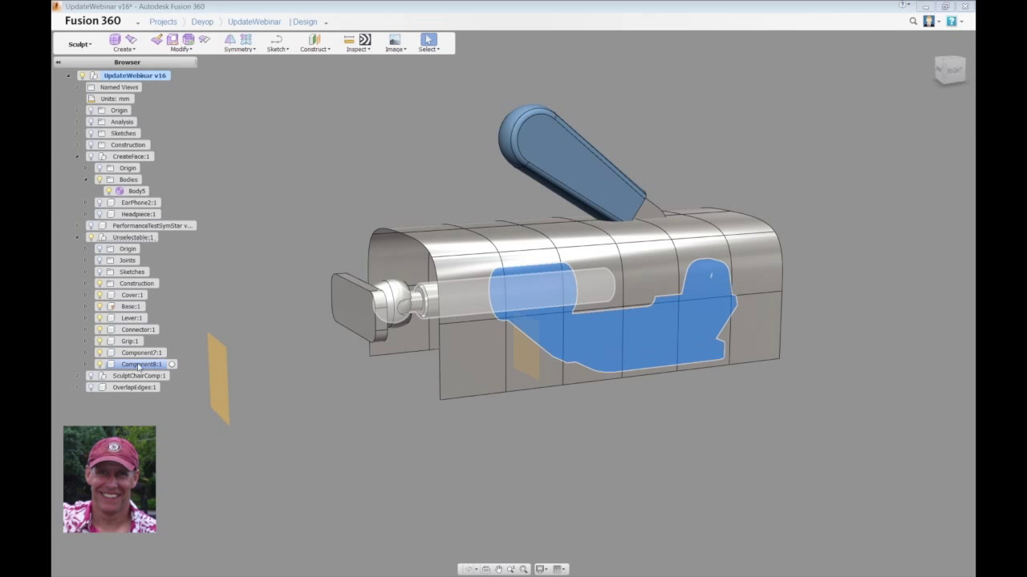
{"action": "left_click", "coordinate": [131, 318]}
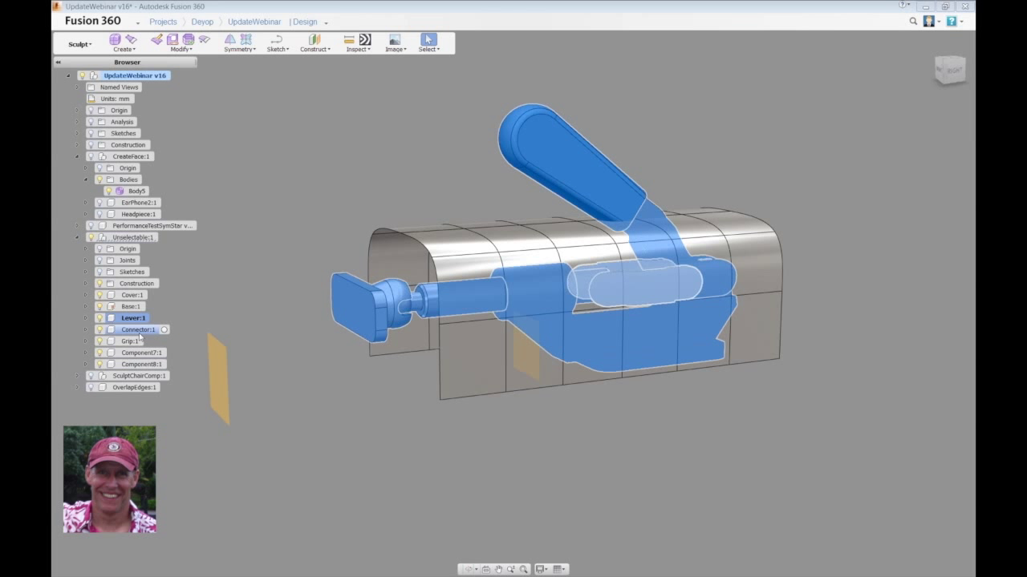
{"action": "left_click", "coordinate": [141, 365]}
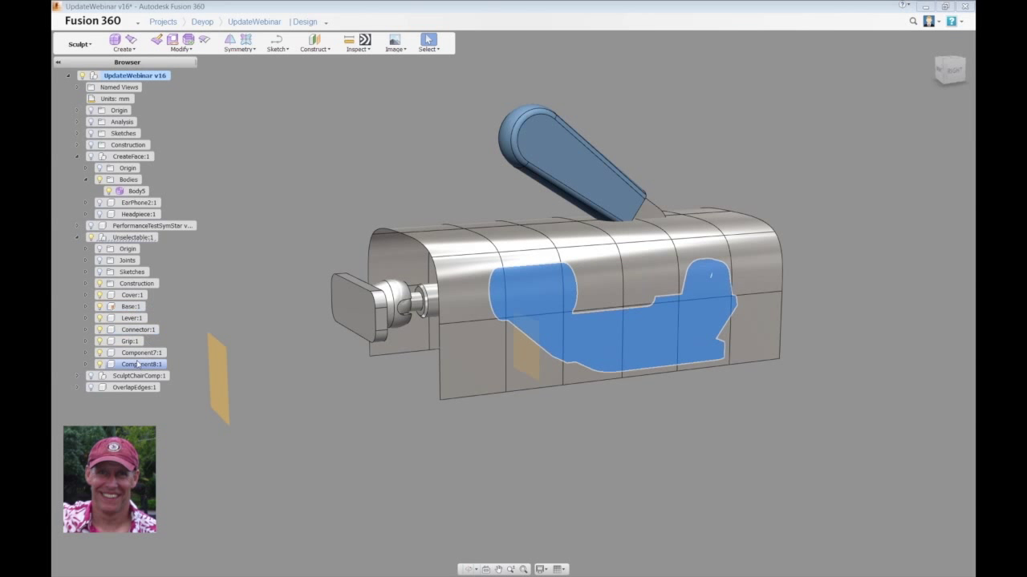
{"action": "left_click", "coordinate": [131, 317]}
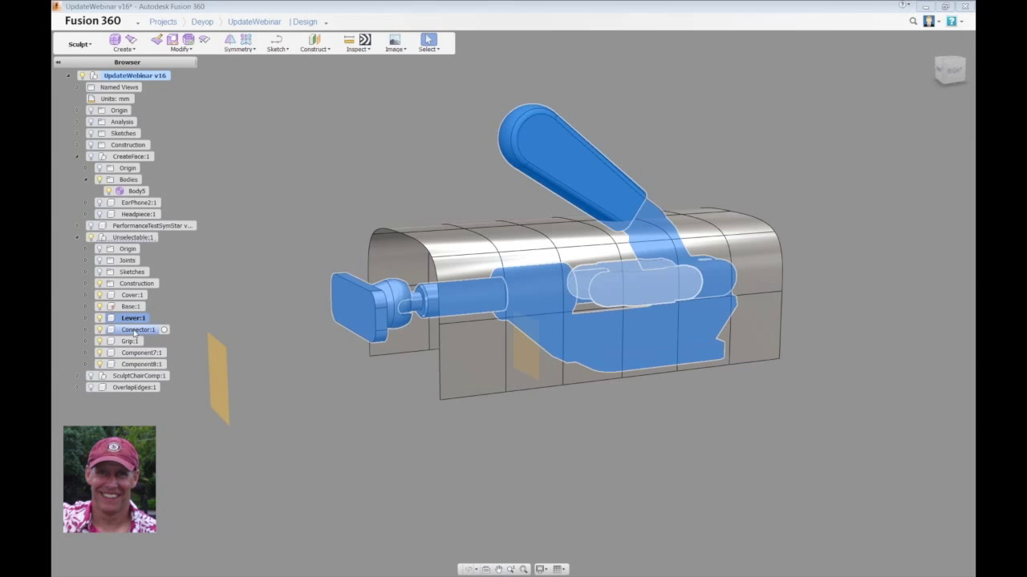
{"action": "left_click", "coordinate": [130, 340]}
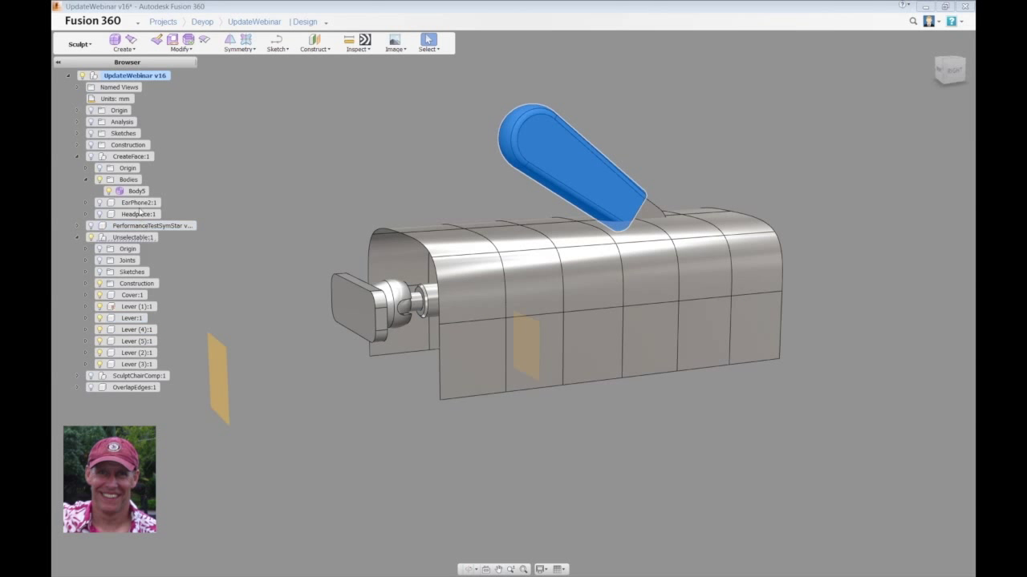
{"action": "left_click", "coordinate": [131, 318]}
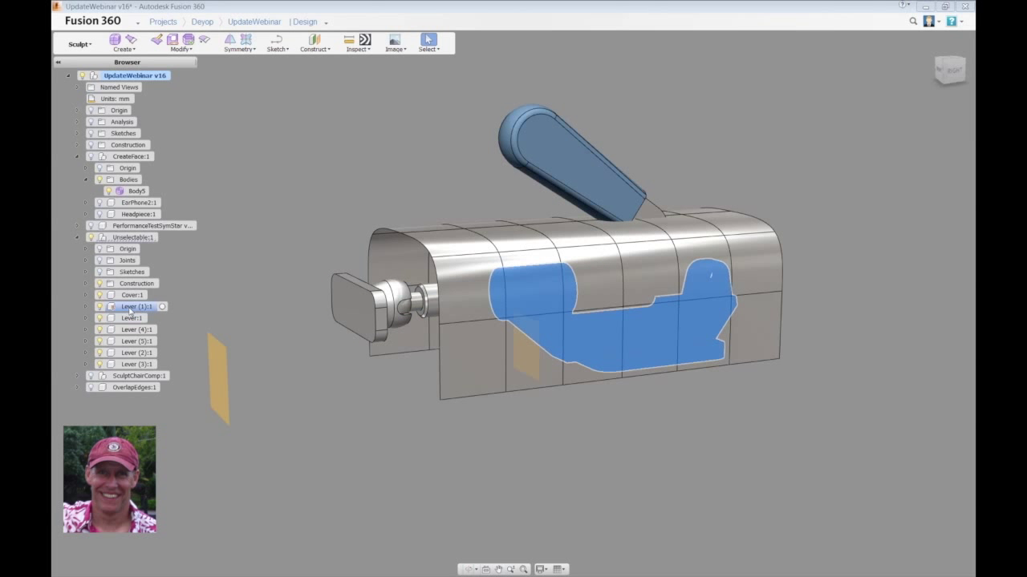
Hide the clamp's base piece and toggle a Lever copy's selectability from the browser
{"action": "right_click", "coordinate": [132, 307]}
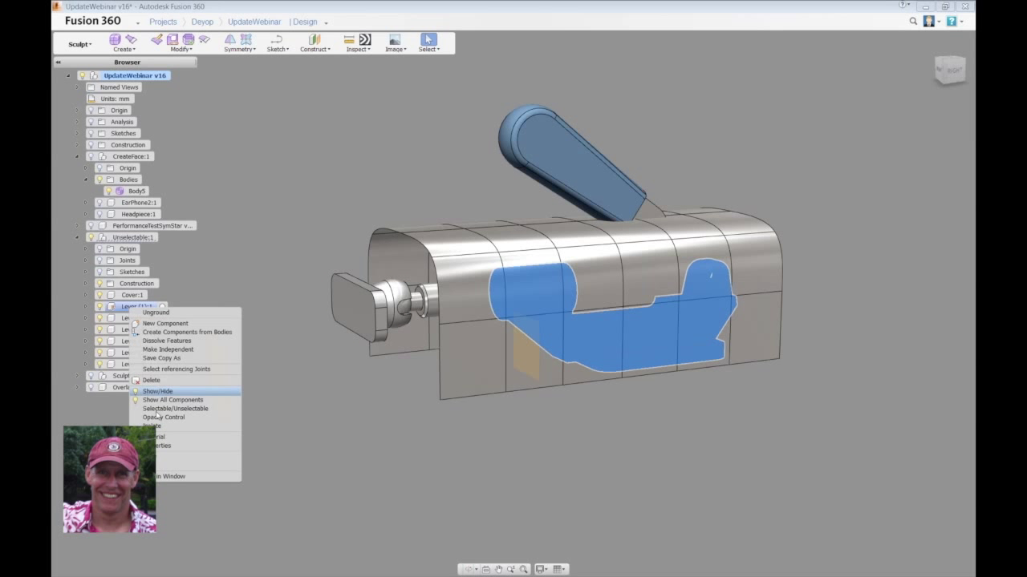
{"action": "left_click", "coordinate": [157, 392]}
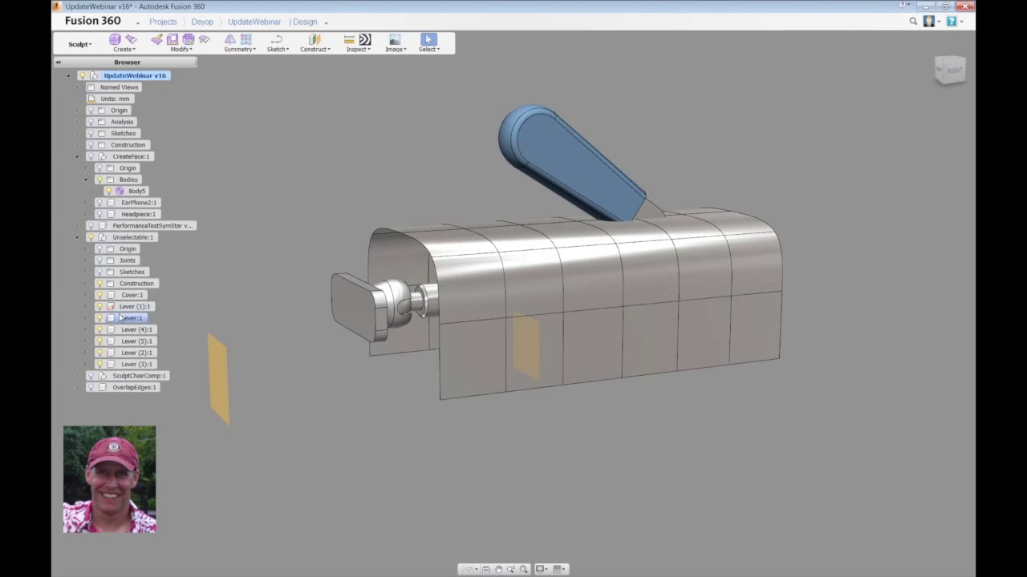
{"action": "right_click", "coordinate": [135, 306]}
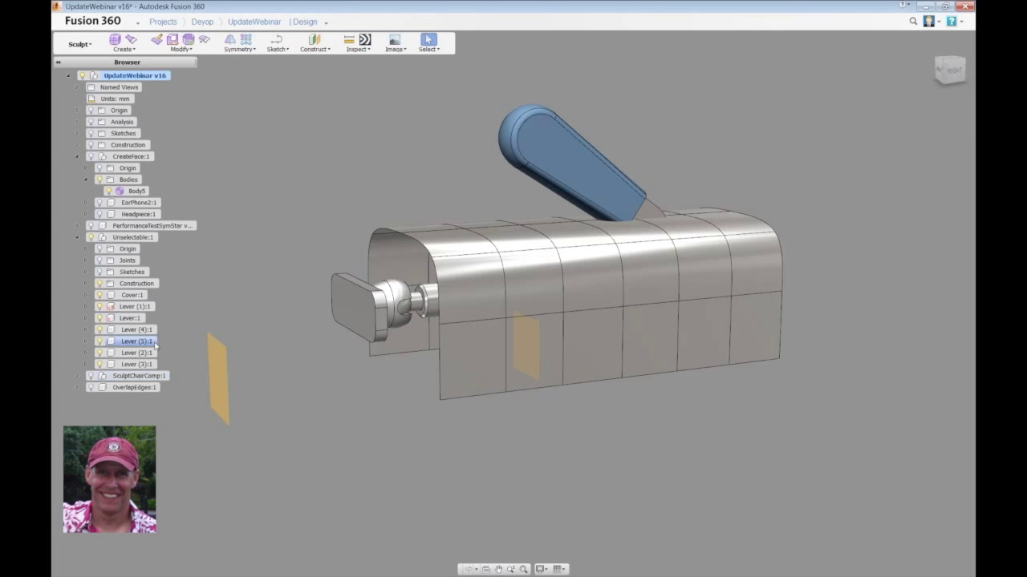
{"action": "right_click", "coordinate": [135, 330]}
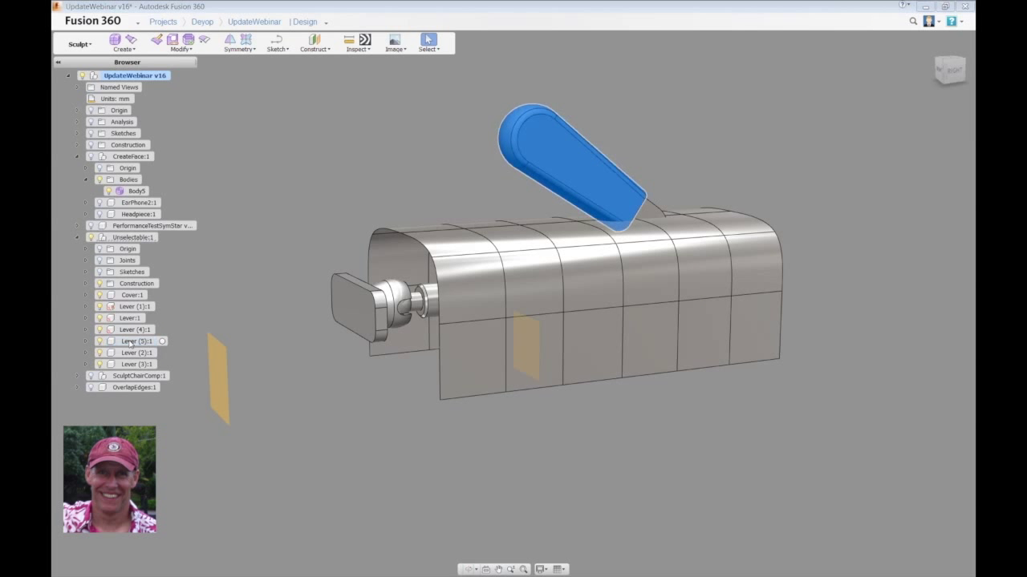
{"action": "right_click", "coordinate": [136, 340]}
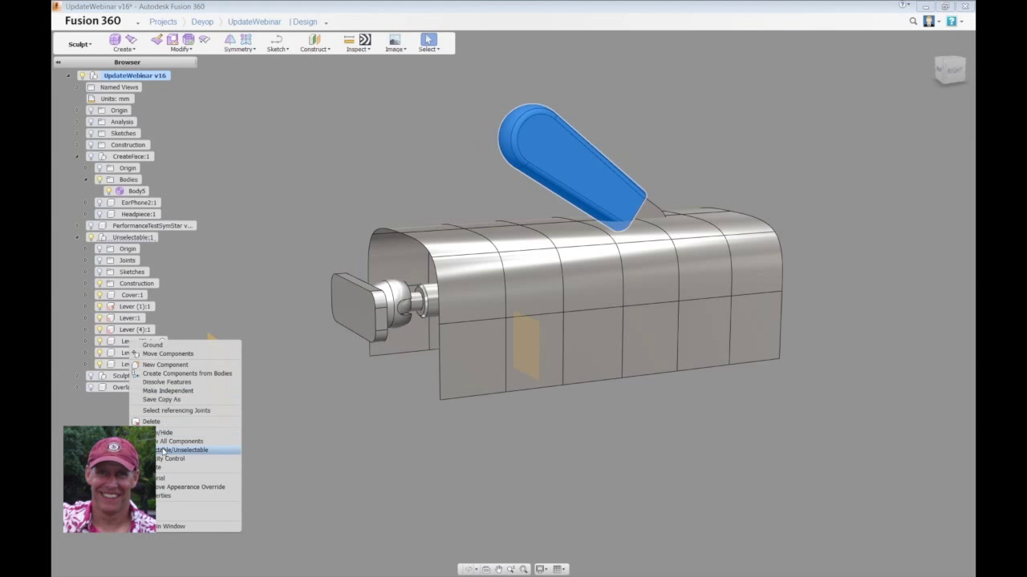
{"action": "left_click", "coordinate": [182, 449]}
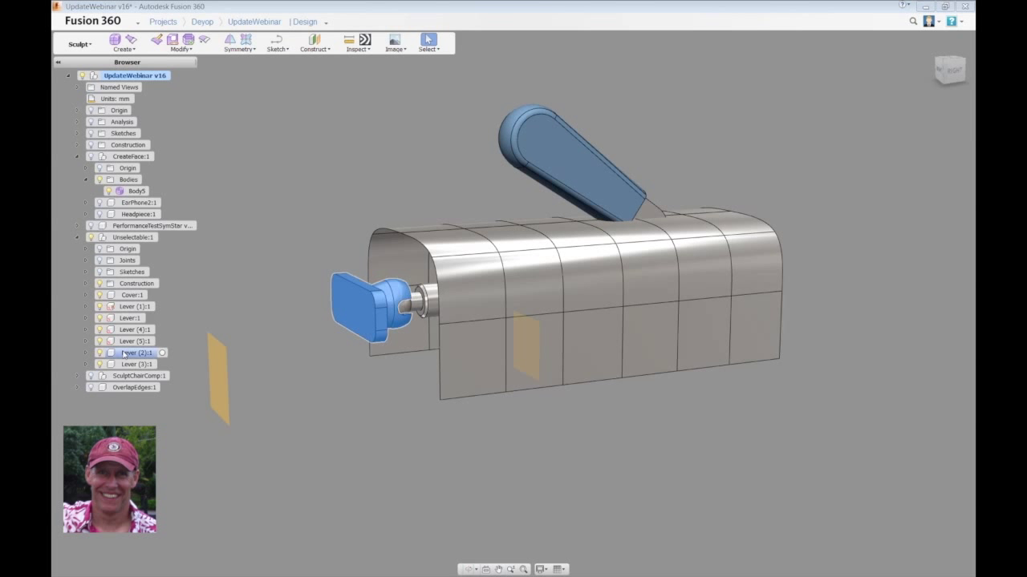
Make the plunger lever component unselectable so clicks pass through it
{"action": "right_click", "coordinate": [136, 353]}
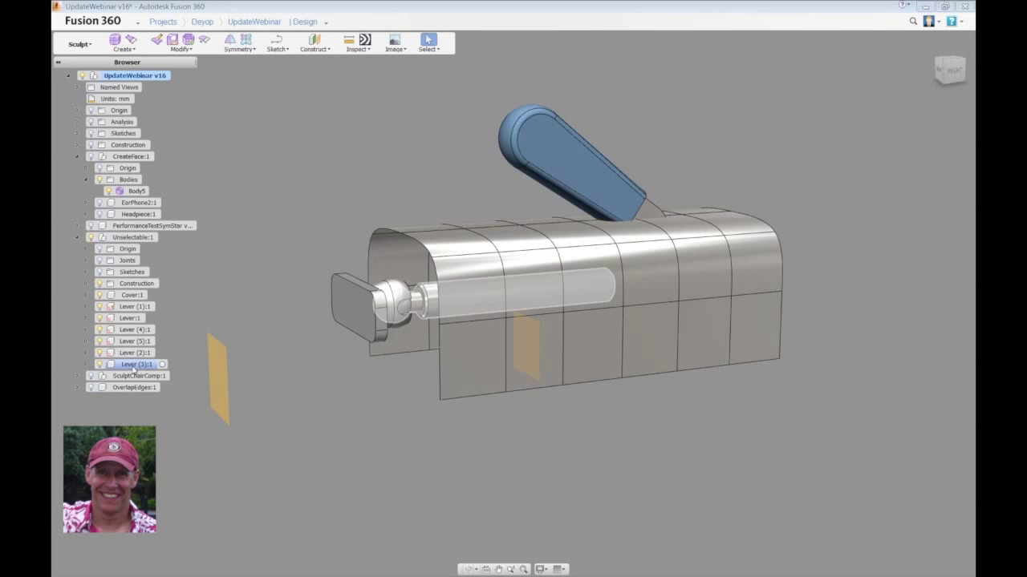
{"action": "left_click", "coordinate": [135, 364]}
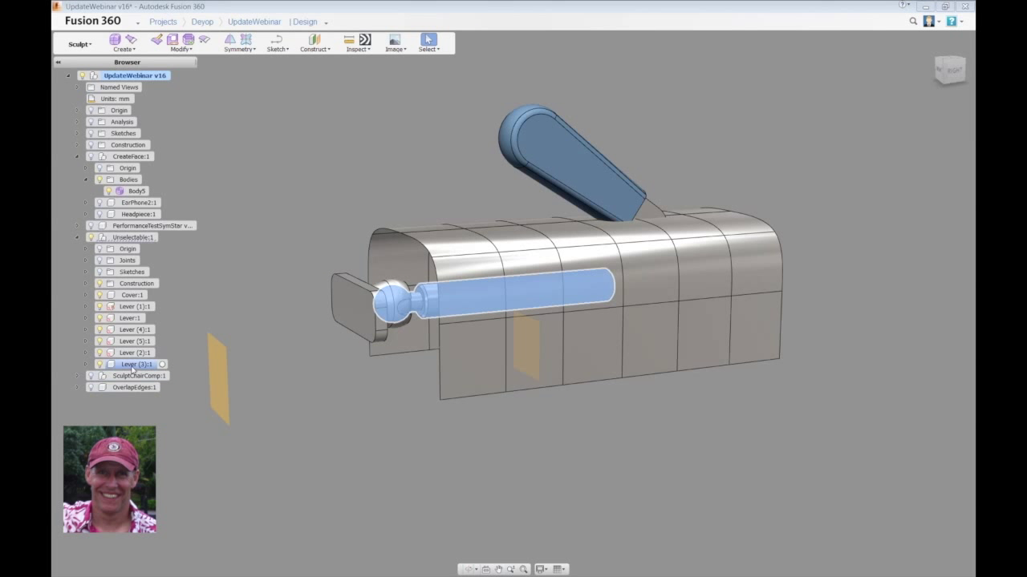
{"action": "right_click", "coordinate": [137, 364]}
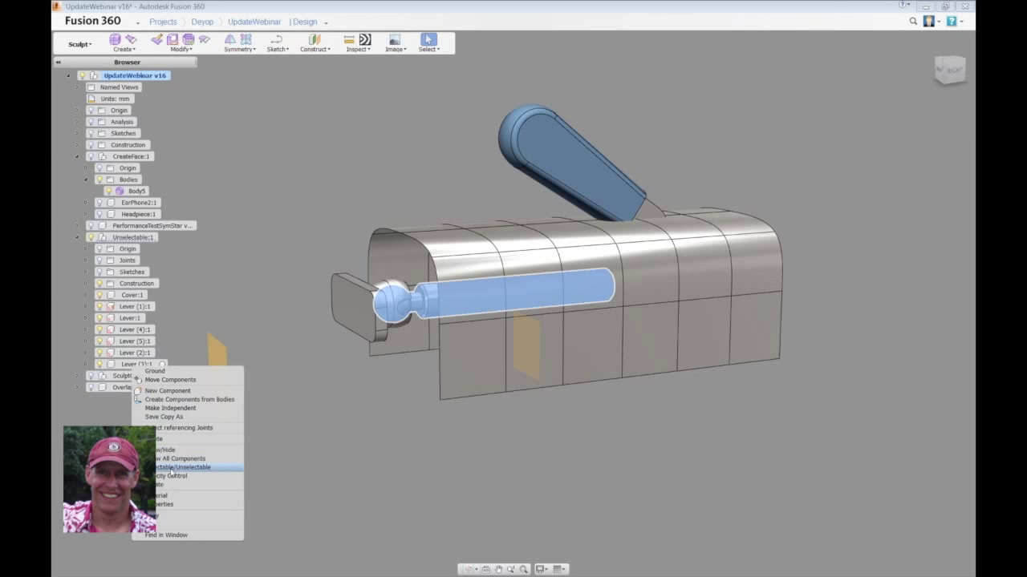
{"action": "left_click", "coordinate": [180, 468]}
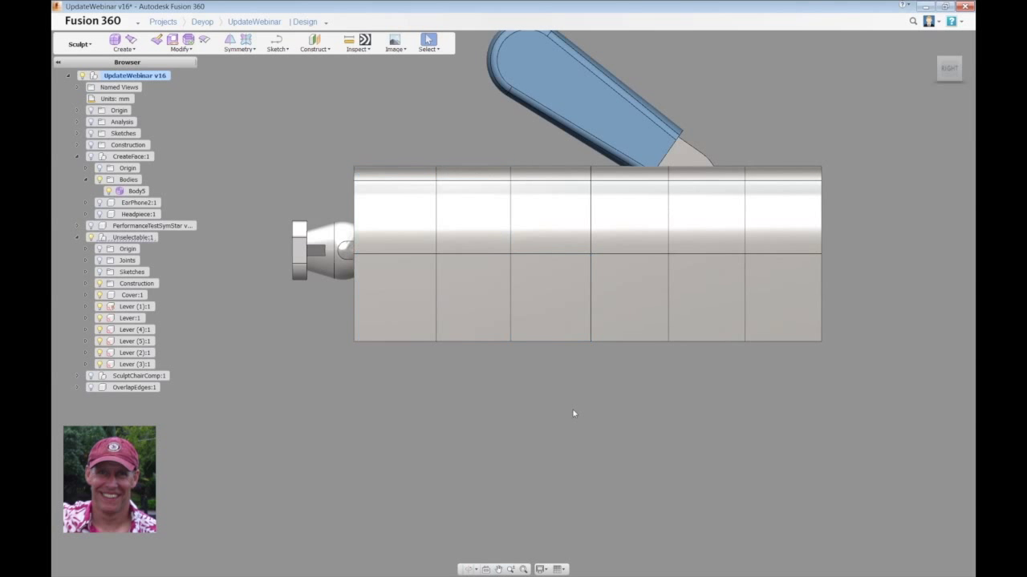
Start Edit Form on the cover's front faces to move them inward around the plunger
{"action": "right_click", "coordinate": [543, 440]}
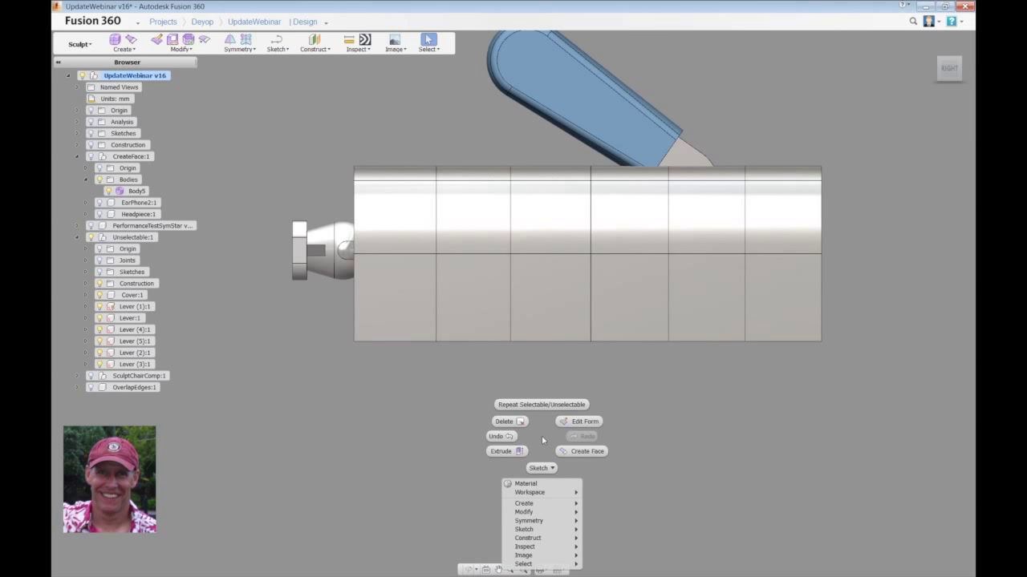
{"action": "left_click", "coordinate": [583, 420]}
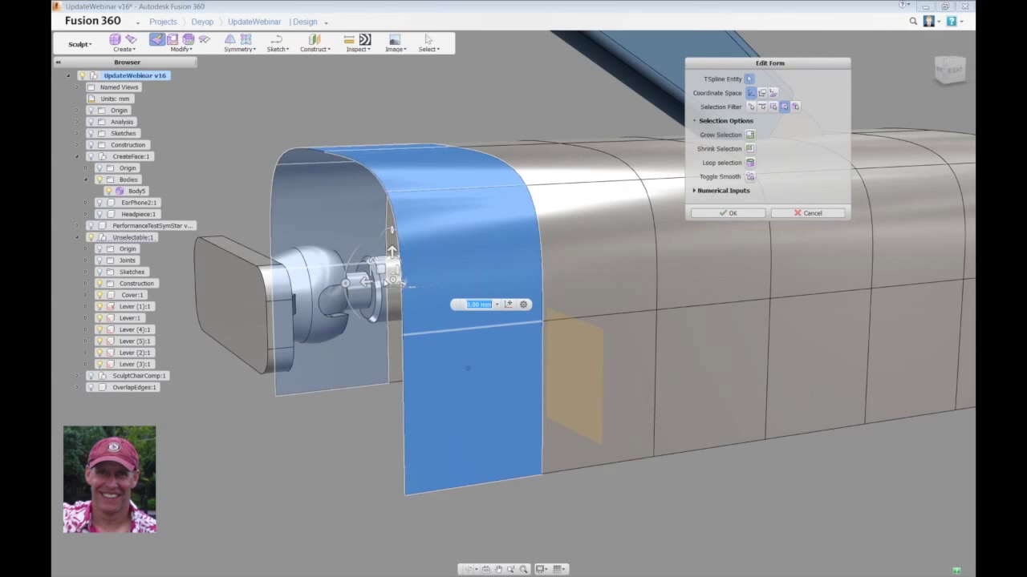
{"action": "mouse_move", "coordinate": [508, 305]}
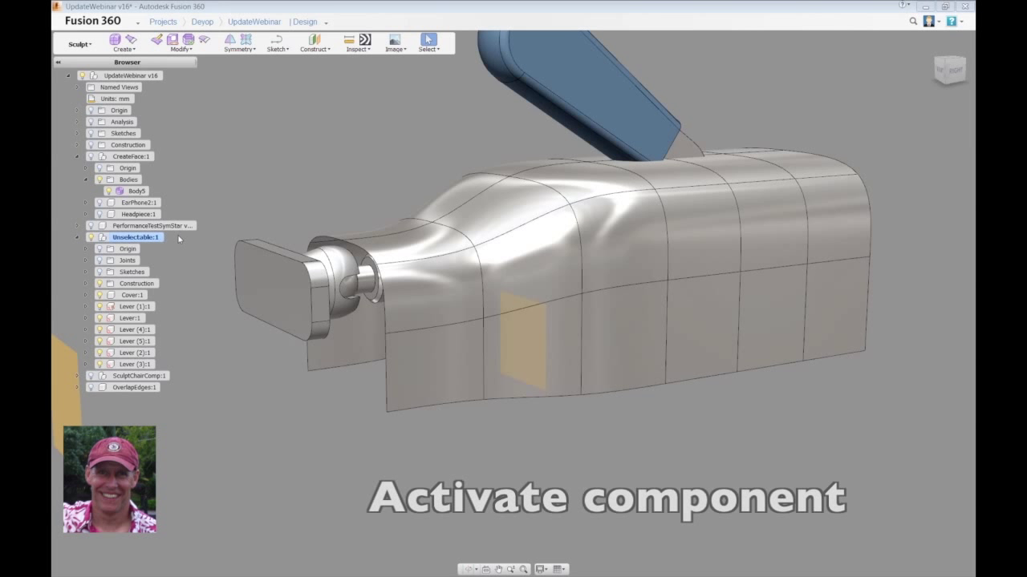
Lower the sculpted cover's opacity so the clamp mechanism inside shows through
{"action": "left_click", "coordinate": [131, 295]}
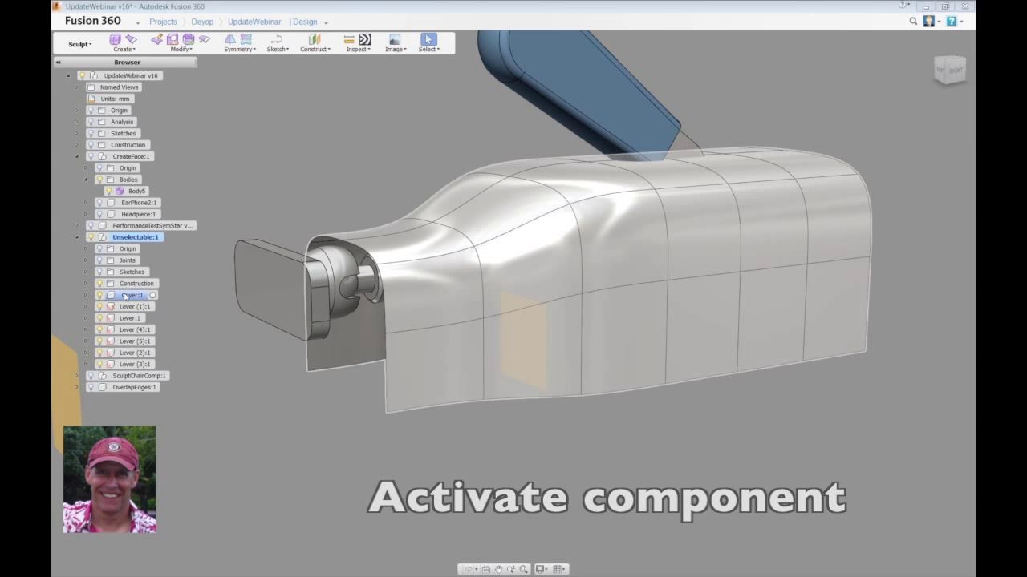
{"action": "right_click", "coordinate": [125, 295]}
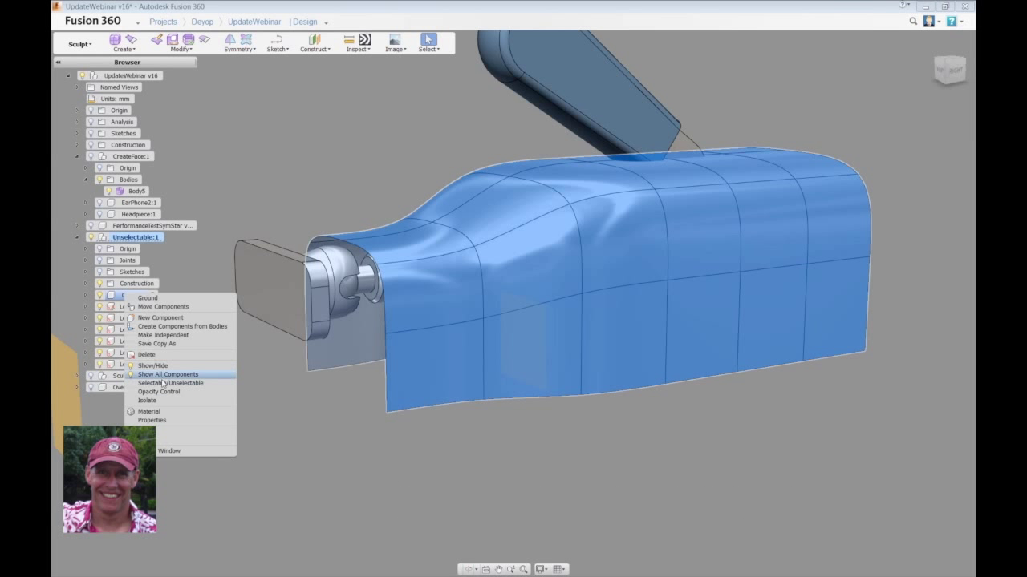
{"action": "left_click", "coordinate": [157, 391]}
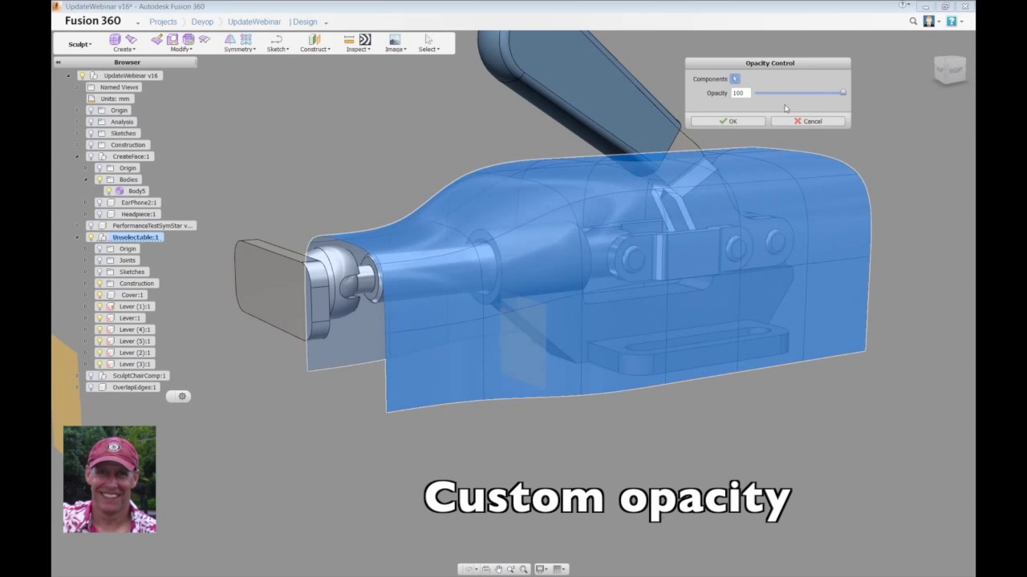
{"action": "left_click", "coordinate": [727, 122]}
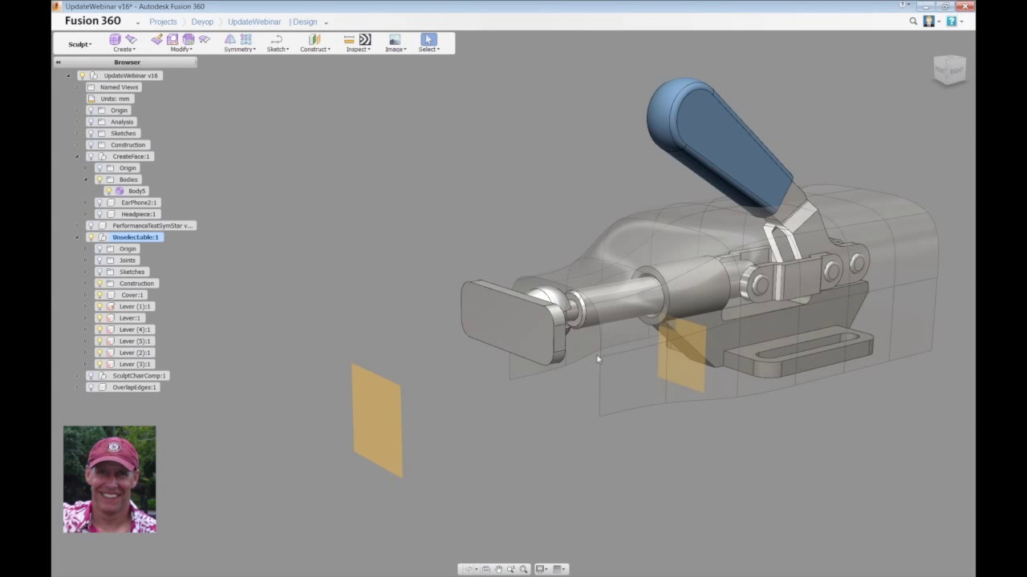
{"action": "mouse_move", "coordinate": [575, 381]}
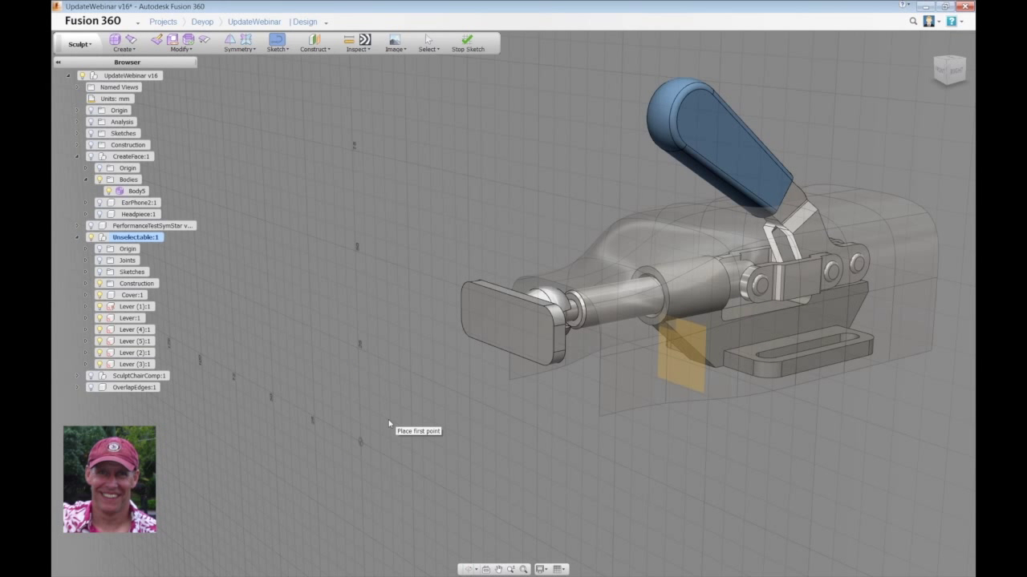
{"action": "mouse_move", "coordinate": [276, 45]}
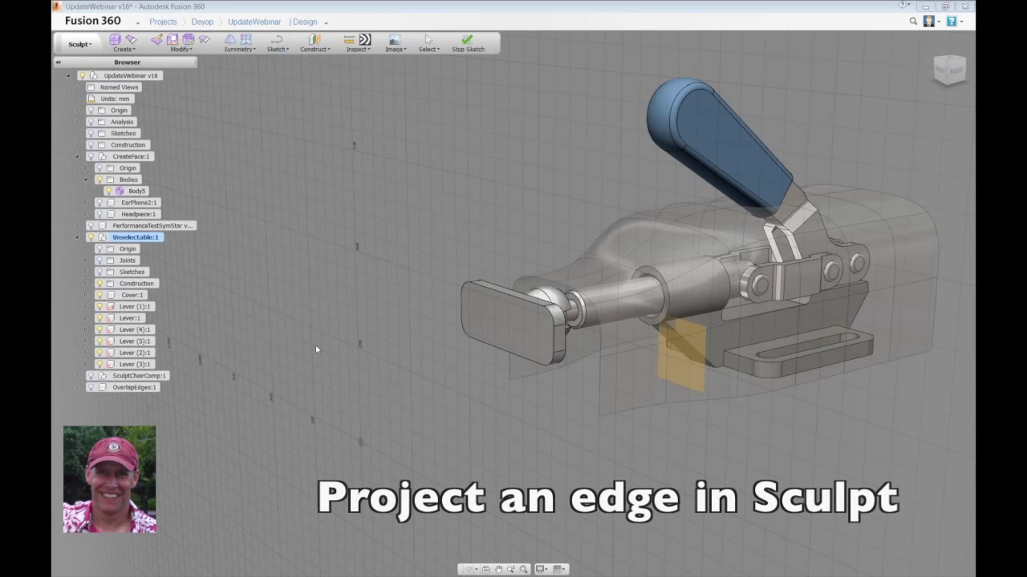
{"action": "mouse_move", "coordinate": [609, 413]}
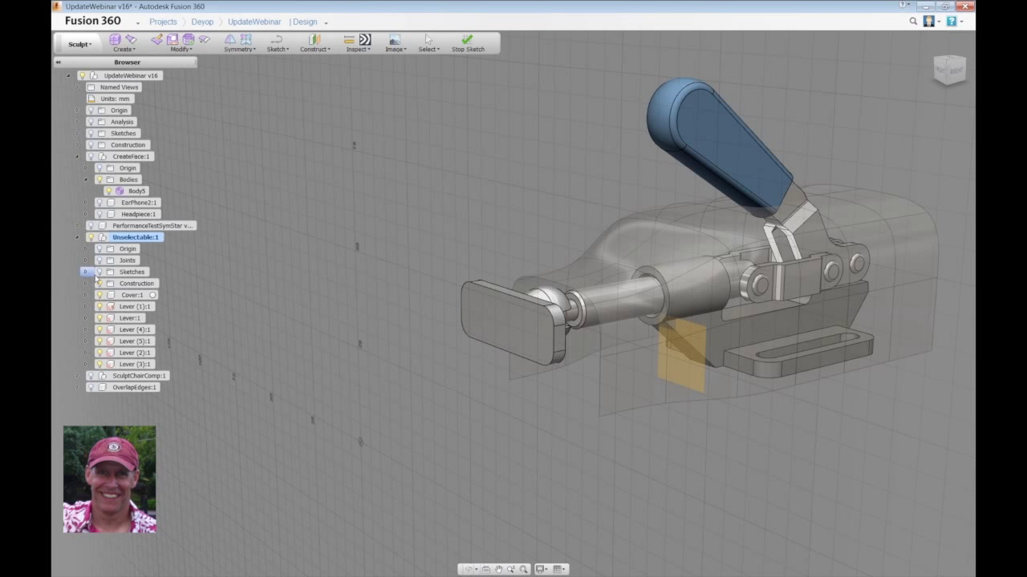
Pick an edge of the T-spline cover to project into the new sketch
{"action": "left_click", "coordinate": [87, 272]}
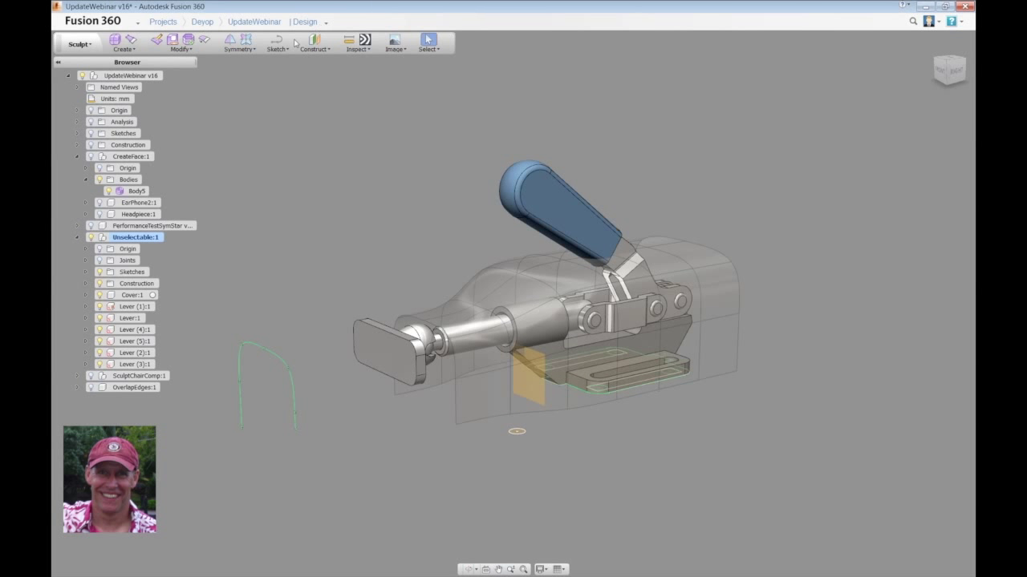
Sketch on the WorkPlane, project the cover's cut edges as curves, and finish the sketch
{"action": "left_click", "coordinate": [276, 45]}
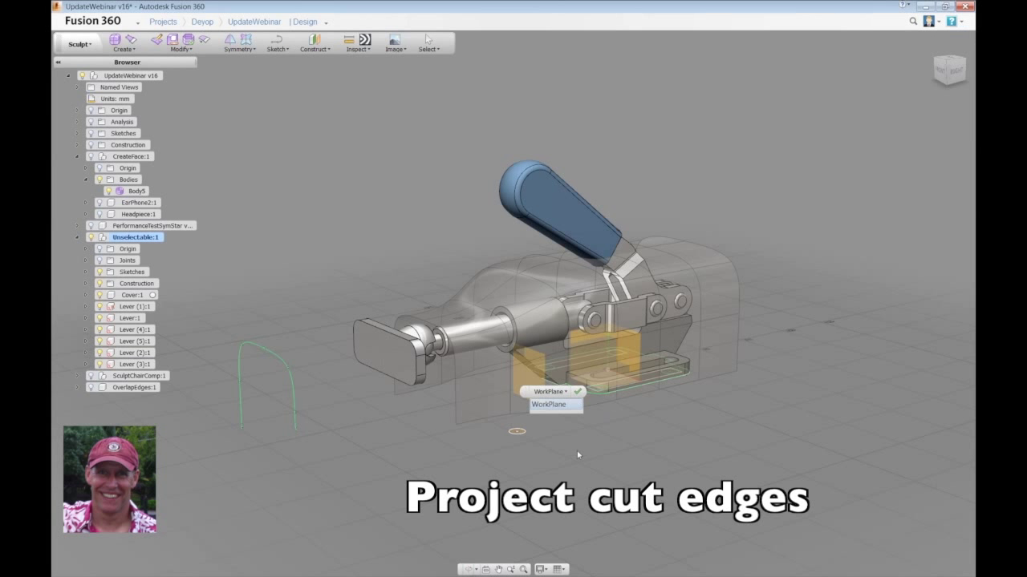
{"action": "left_click", "coordinate": [276, 42]}
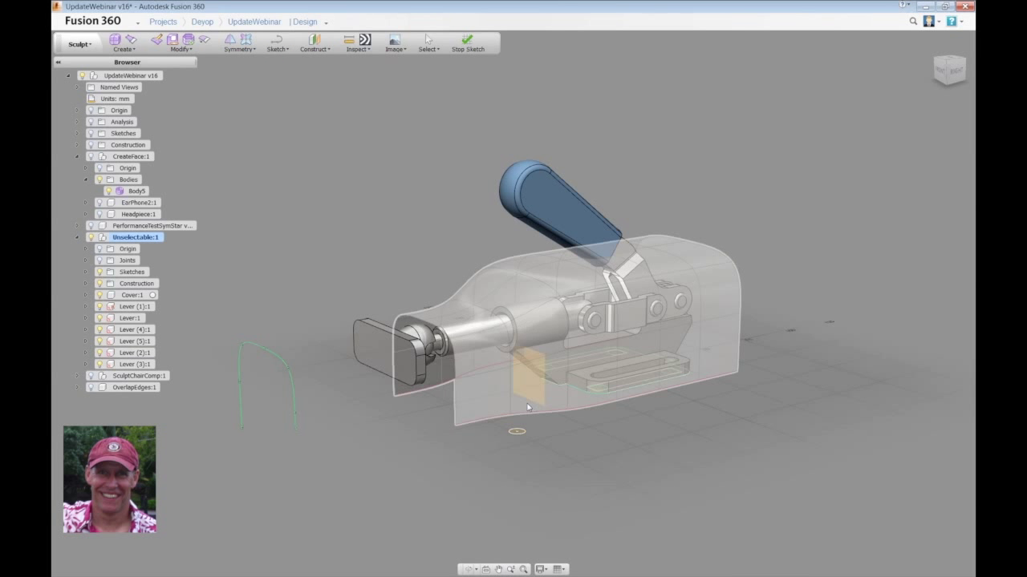
{"action": "left_click_drag", "start_coordinate": [526, 408], "coordinate": [571, 378]}
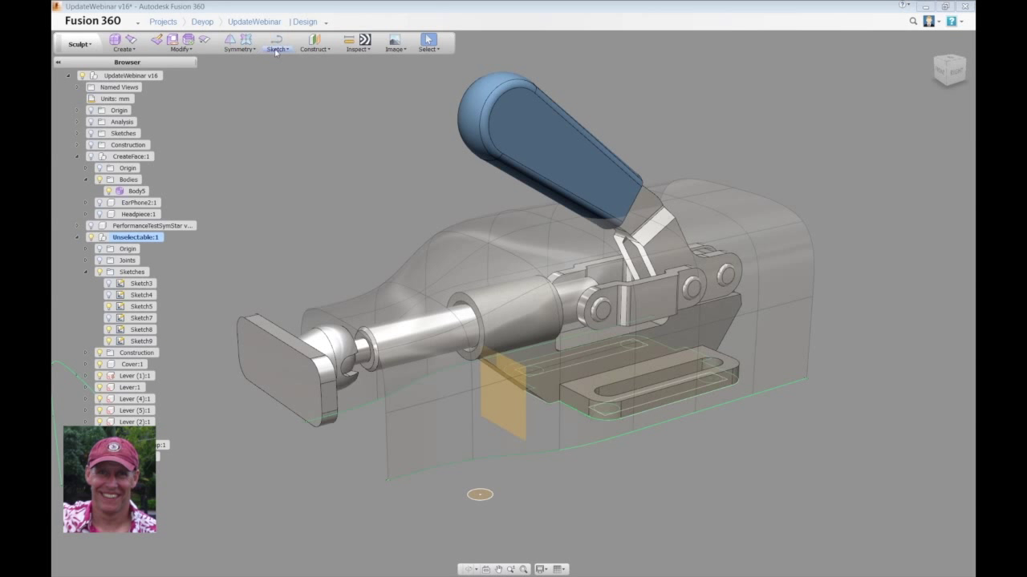
{"action": "left_click", "coordinate": [279, 43]}
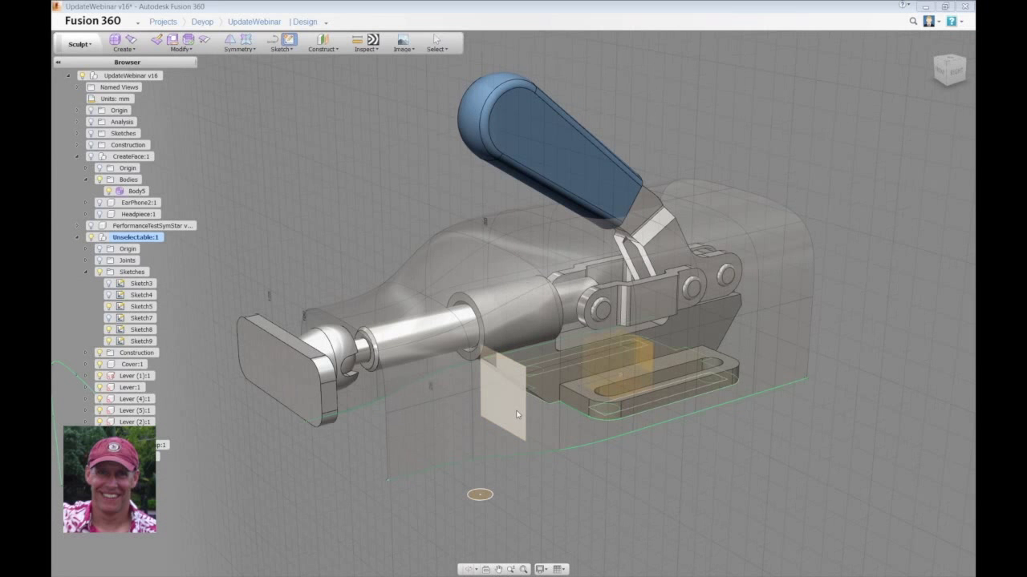
{"action": "left_click", "coordinate": [281, 45]}
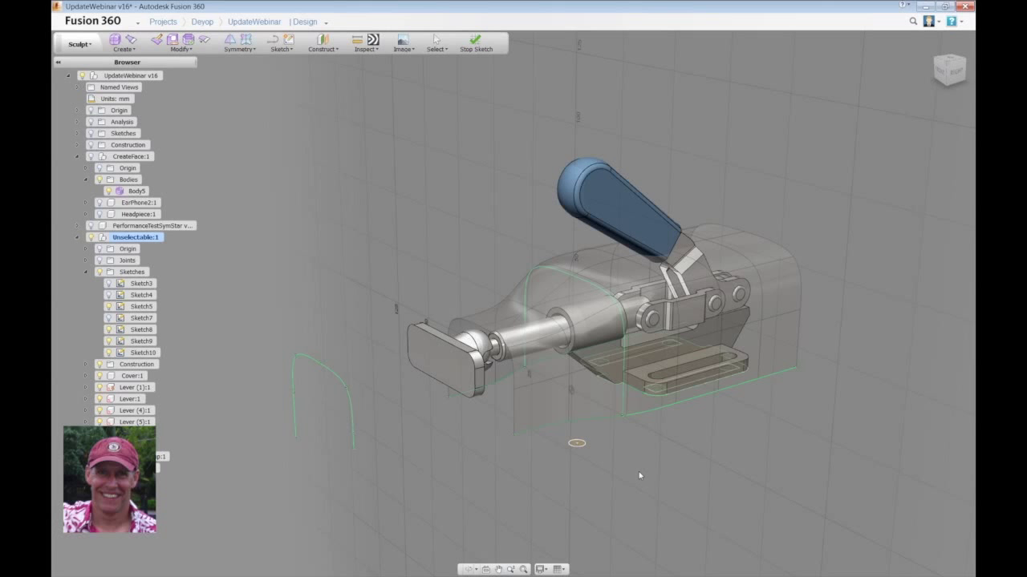
{"action": "left_click", "coordinate": [474, 41]}
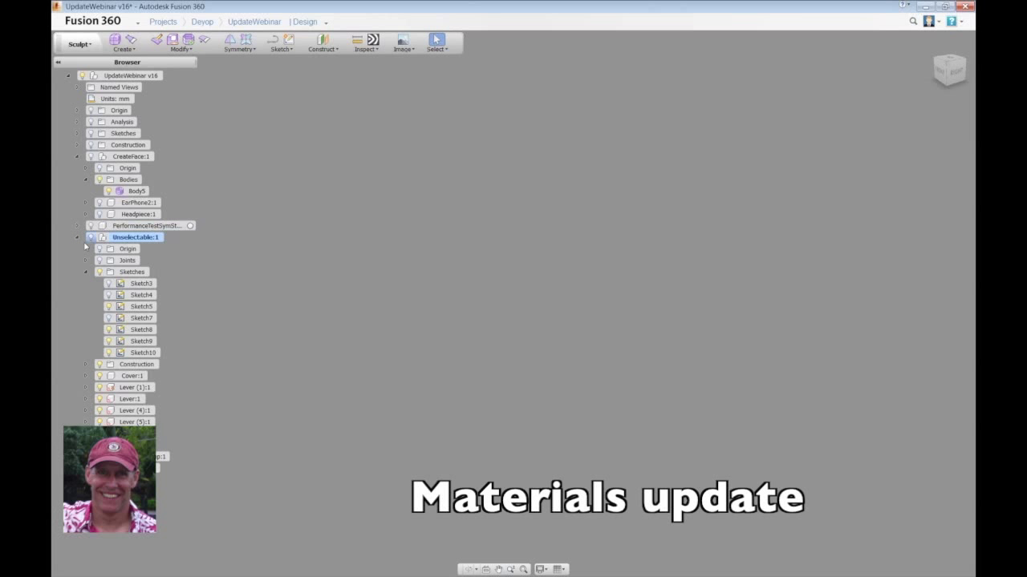
Collapse the clamp, show SculptChairComp and expand it to list the chair's legs, arms and seat
{"action": "left_click", "coordinate": [77, 237]}
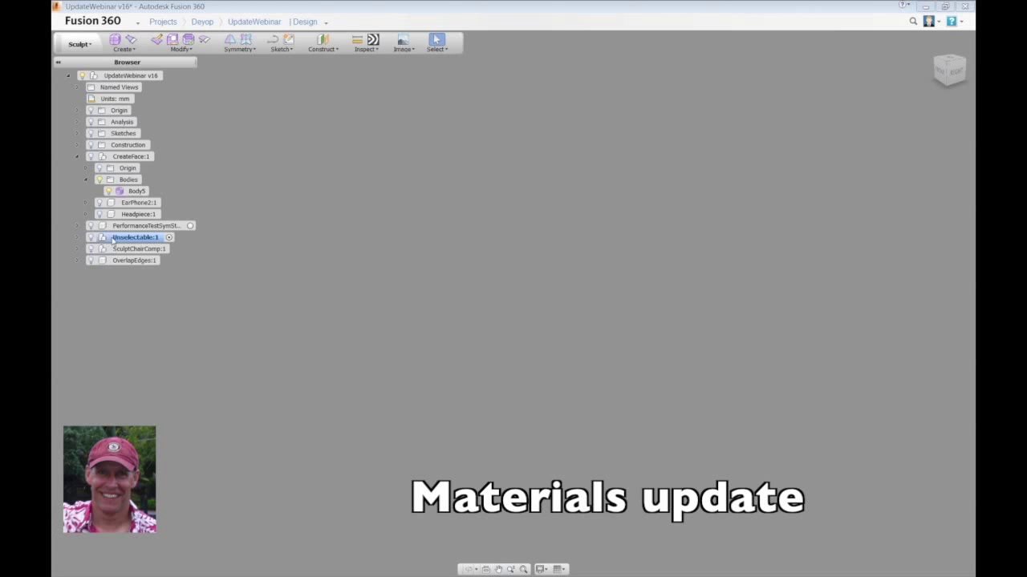
{"action": "left_click", "coordinate": [138, 249]}
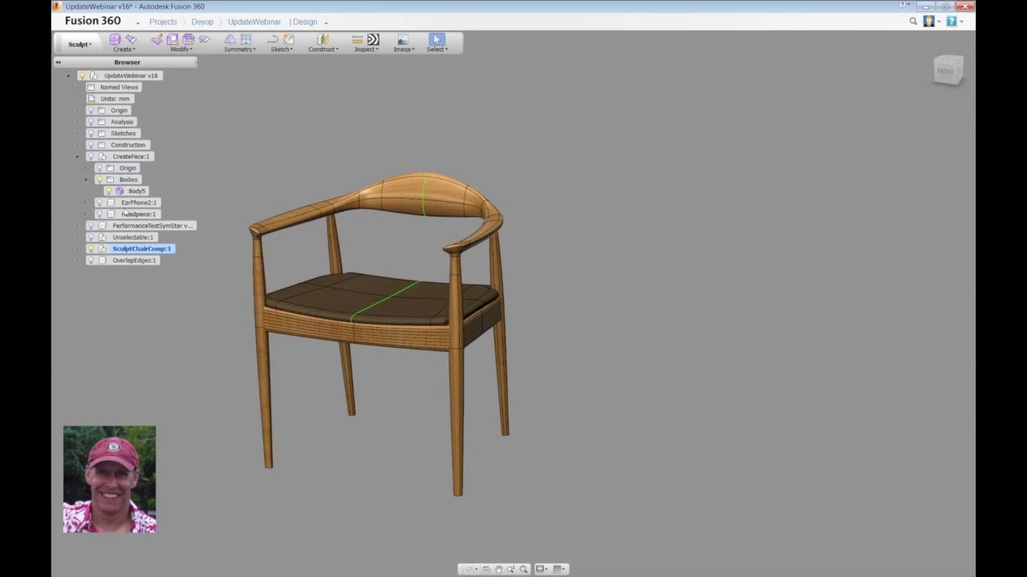
{"action": "left_click", "coordinate": [77, 249]}
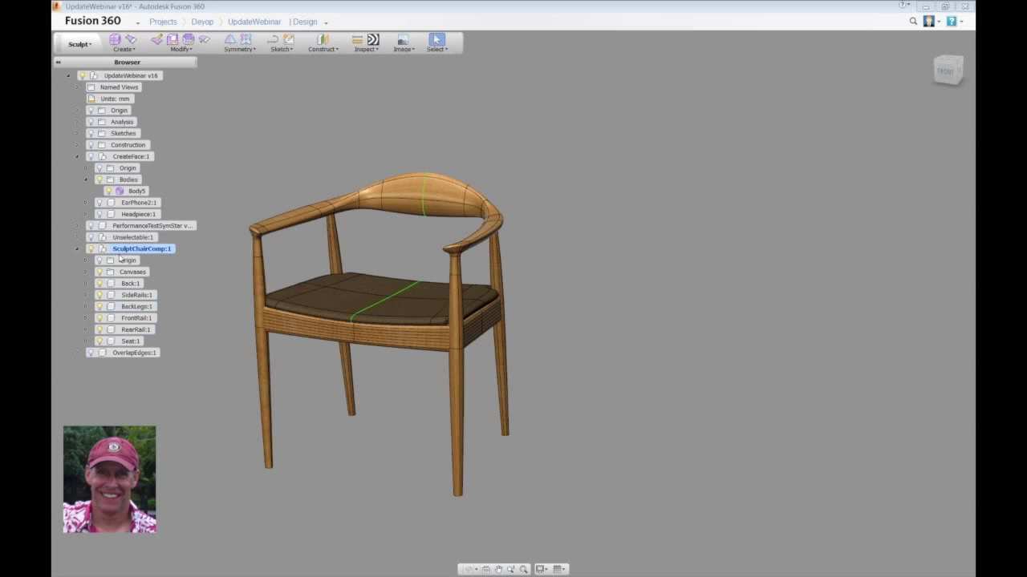
{"action": "left_click", "coordinate": [135, 318]}
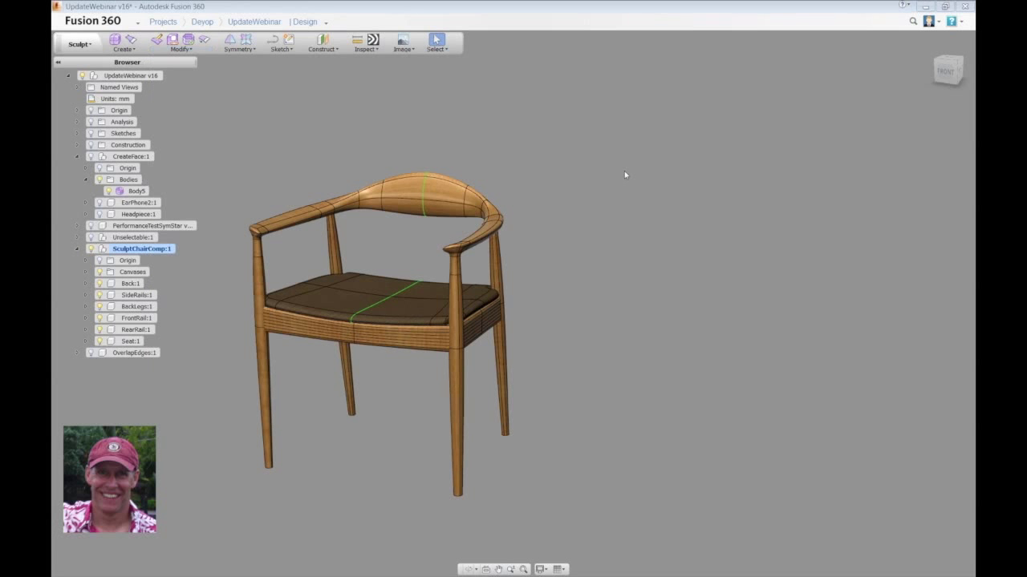
Assign Cherry Solid Stained Light No Gloss from the Wood materials to the chair frame
{"action": "right_click", "coordinate": [625, 175]}
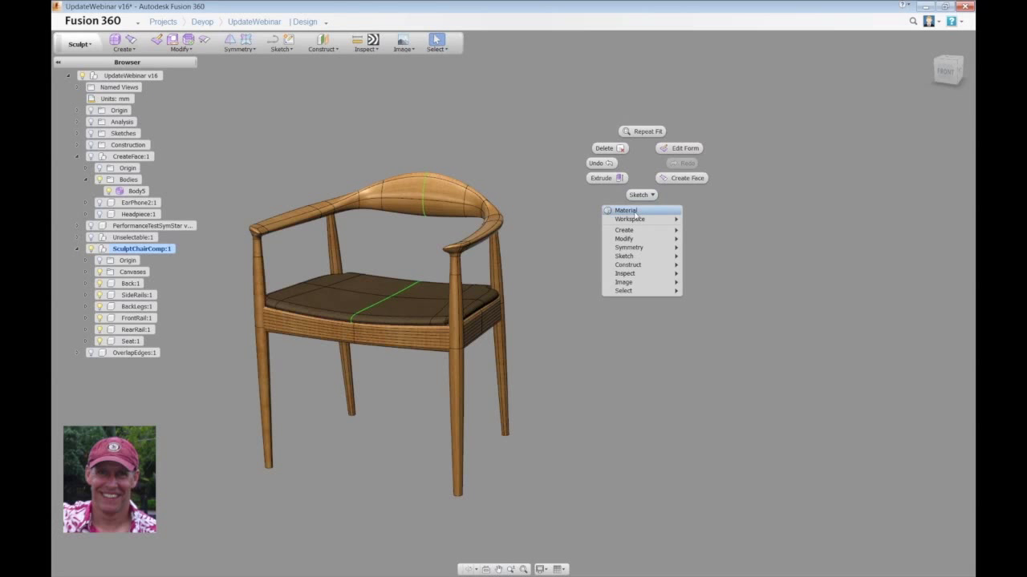
{"action": "left_click", "coordinate": [625, 210]}
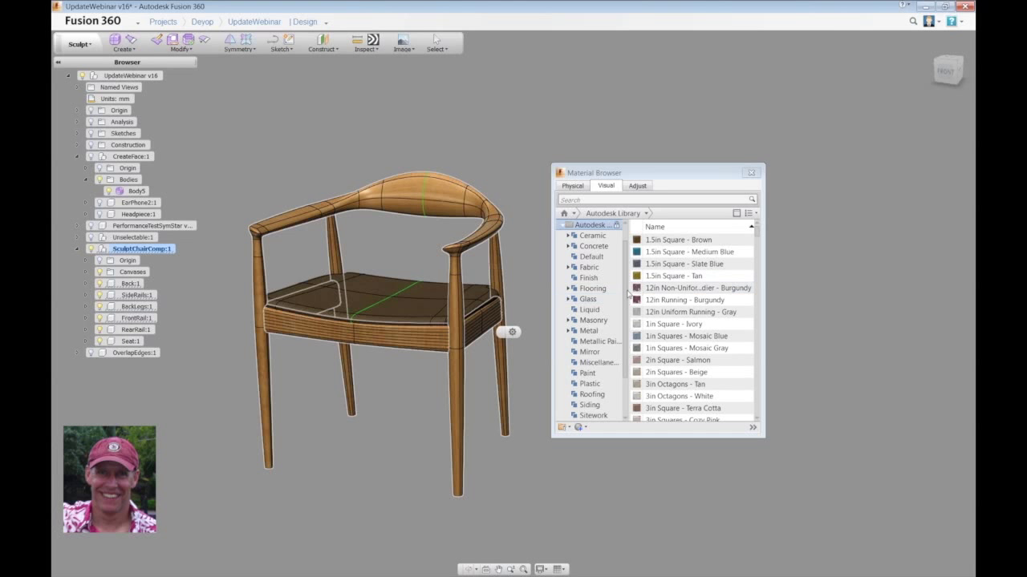
{"action": "scroll", "scroll_direction": "down", "scroll_amount": 3}
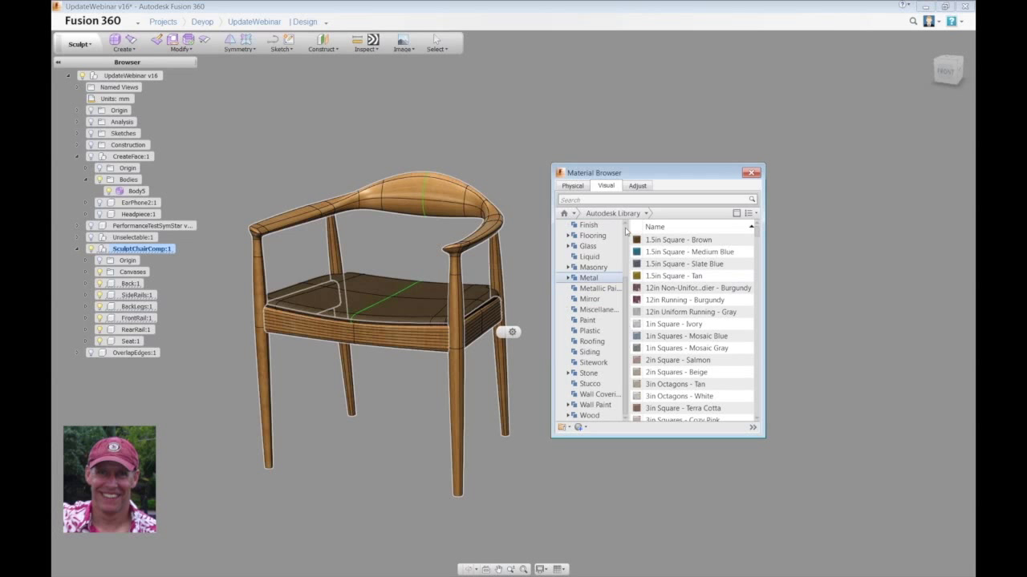
{"action": "left_click", "coordinate": [590, 416]}
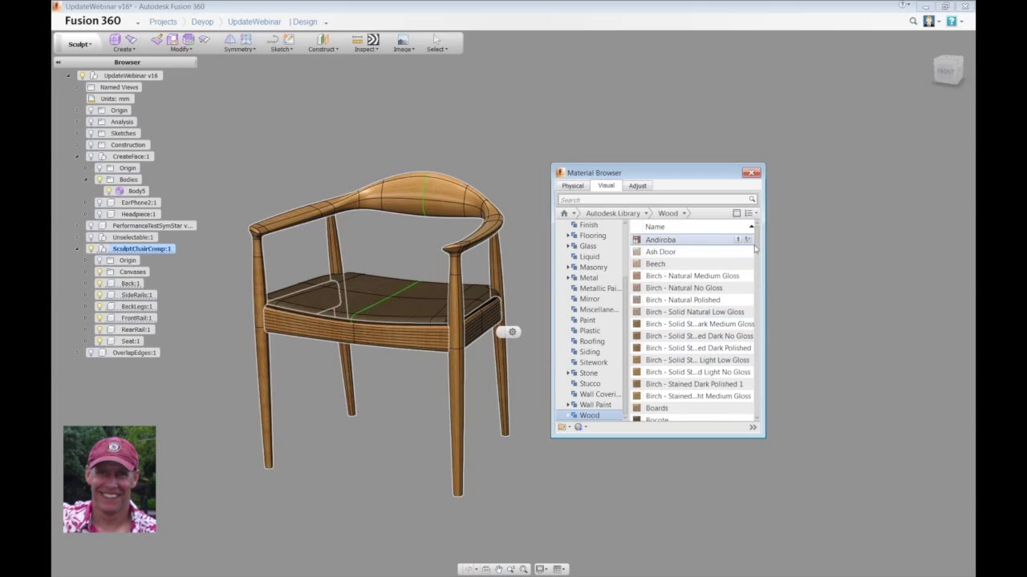
{"action": "scroll", "scroll_direction": "down", "scroll_amount": 3}
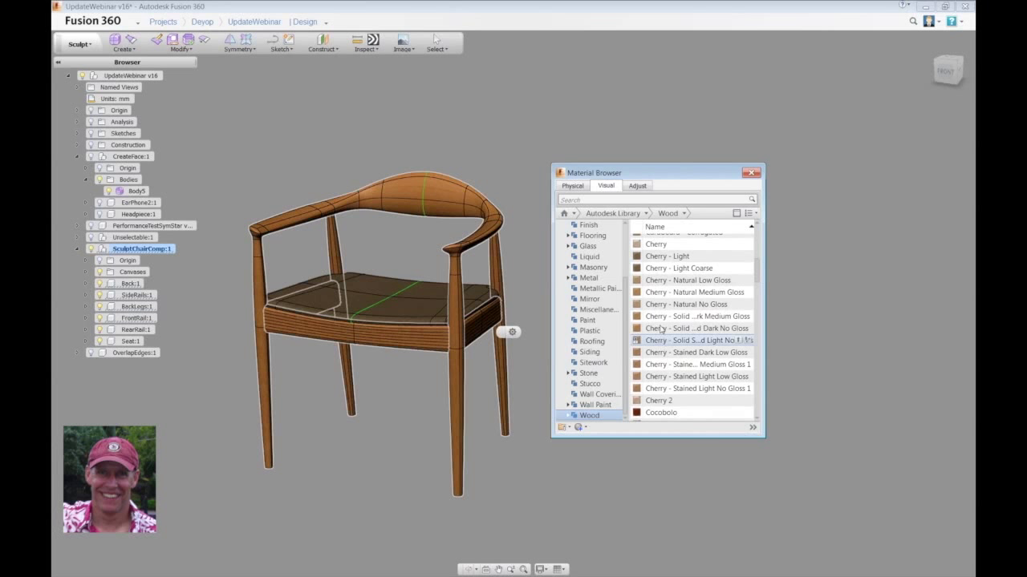
{"action": "mouse_move", "coordinate": [693, 327]}
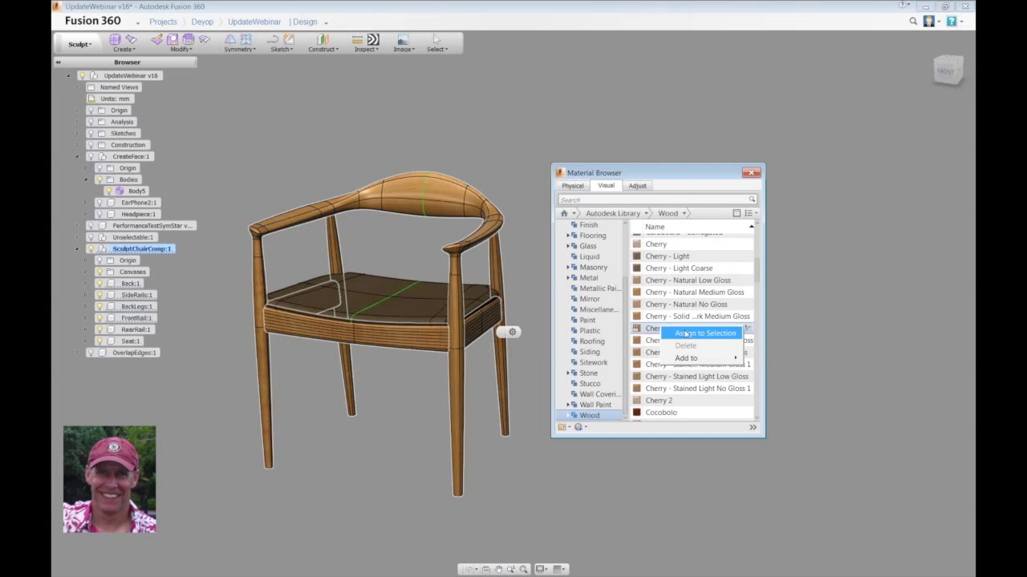
{"action": "left_click", "coordinate": [702, 332]}
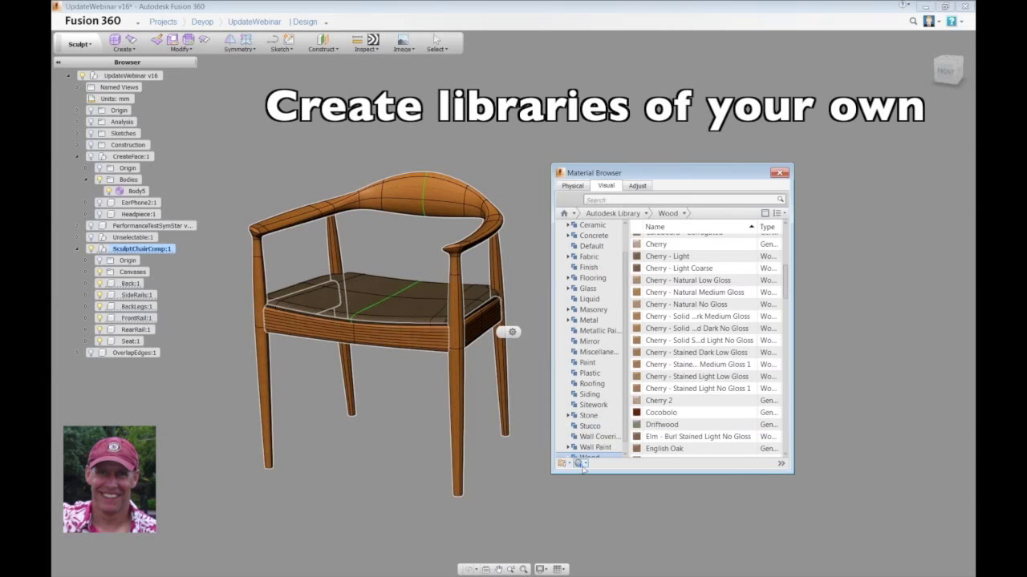
Create a new empty material library named Chair from the library options
{"action": "left_click", "coordinate": [568, 465]}
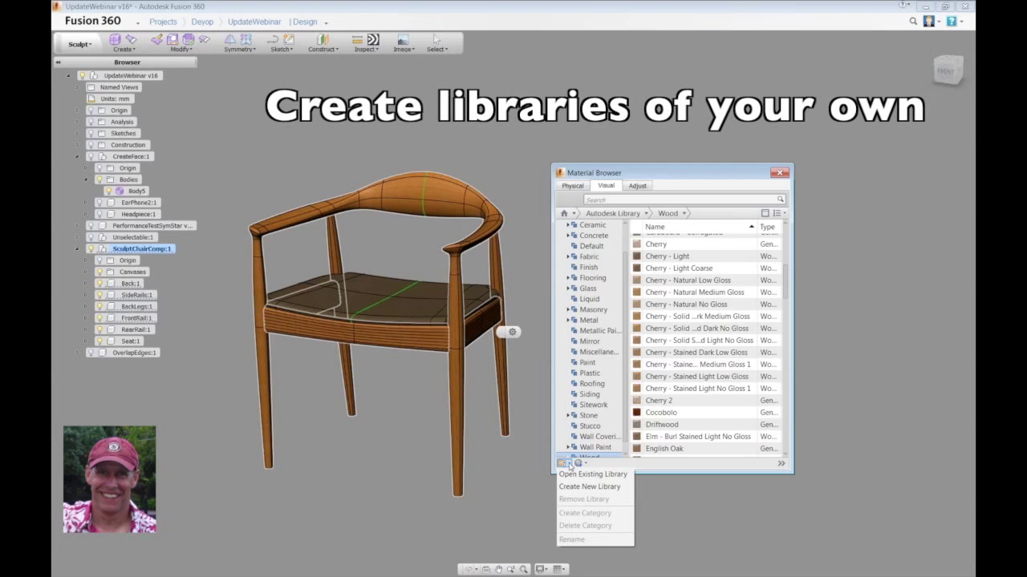
{"action": "mouse_move", "coordinate": [594, 487]}
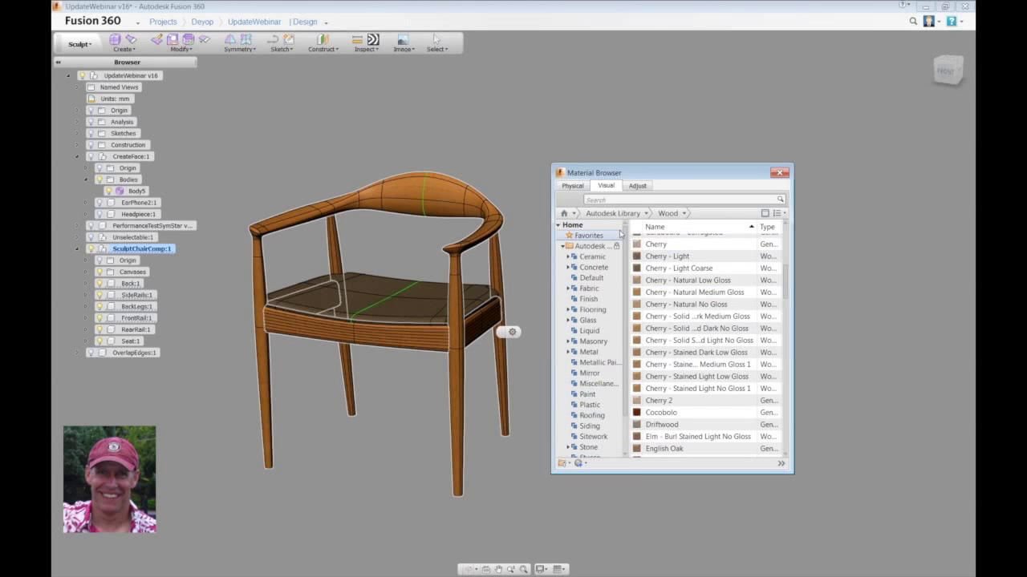
{"action": "scroll", "scroll_direction": "down", "scroll_amount": 3}
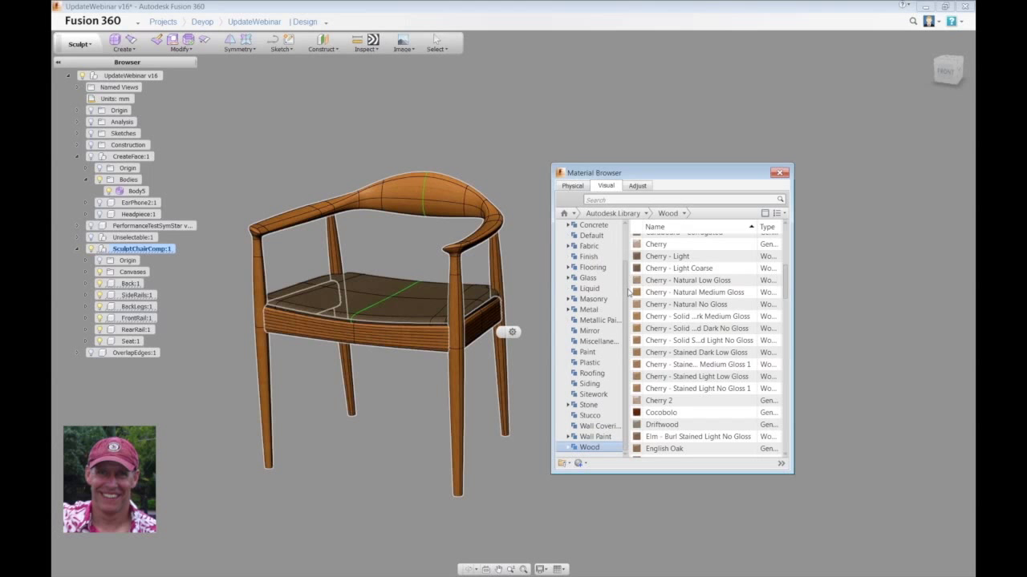
{"action": "left_click", "coordinate": [562, 463]}
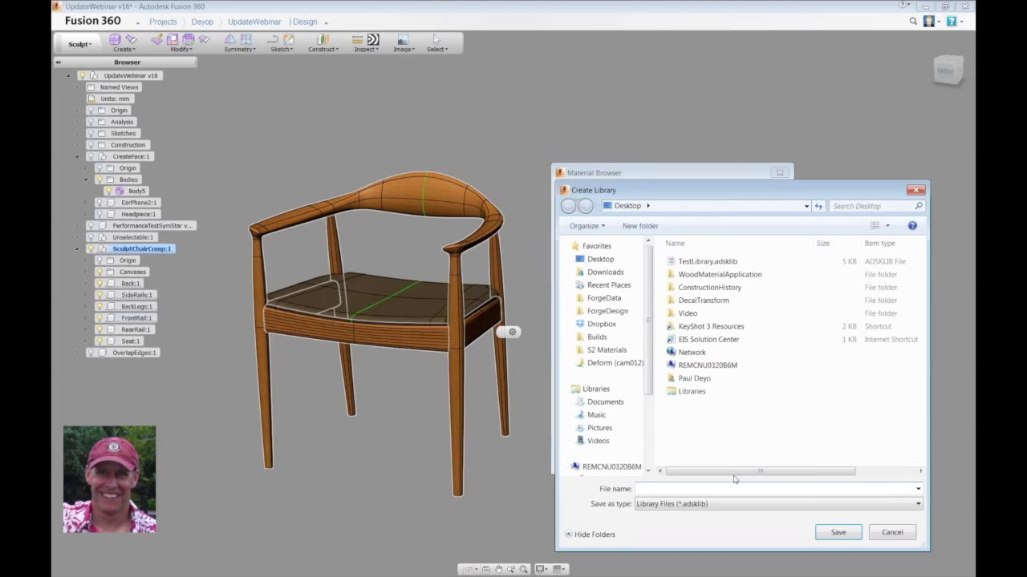
{"action": "type", "text": "C"}
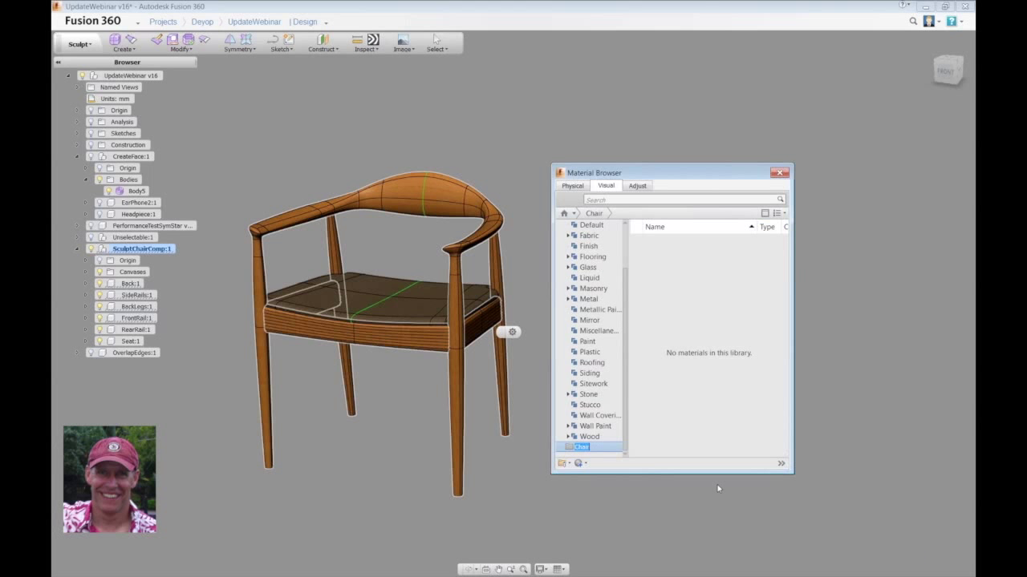
{"action": "mouse_move", "coordinate": [591, 320]}
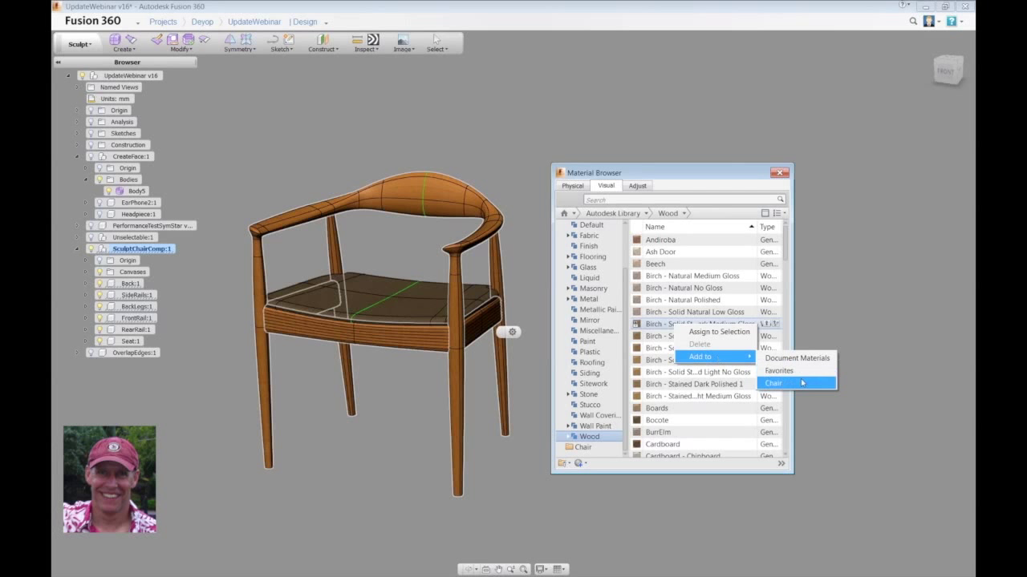
Add the stained birch wood and Caning - Tan to the Chair library
{"action": "left_click", "coordinate": [786, 381]}
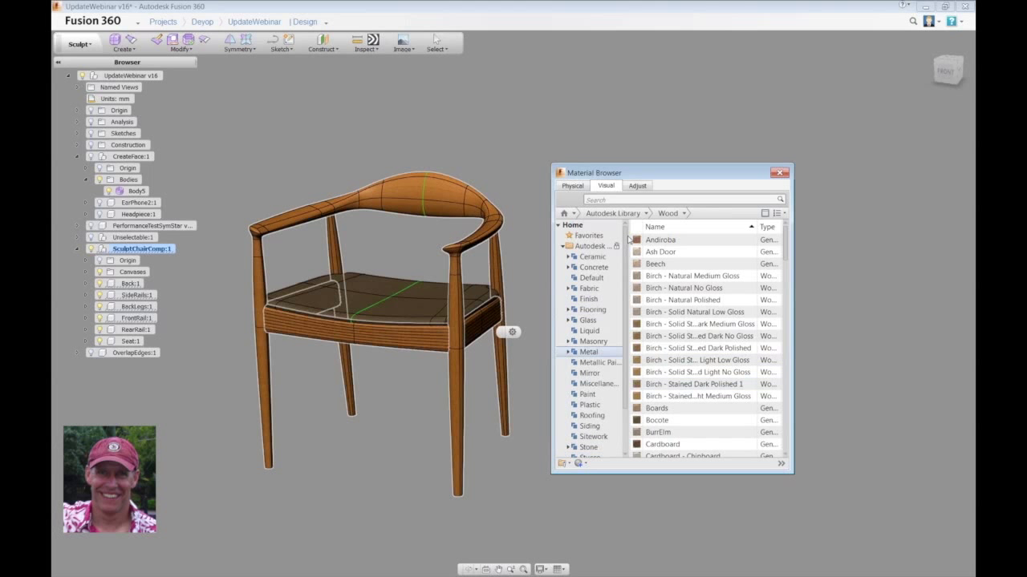
{"action": "left_click", "coordinate": [587, 289]}
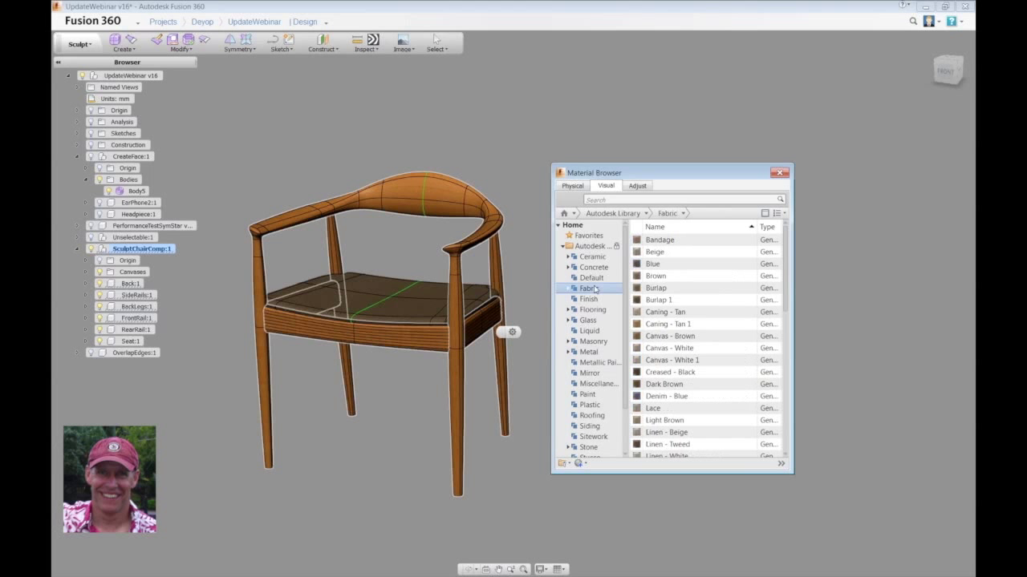
{"action": "scroll", "scroll_direction": "down", "scroll_amount": 3}
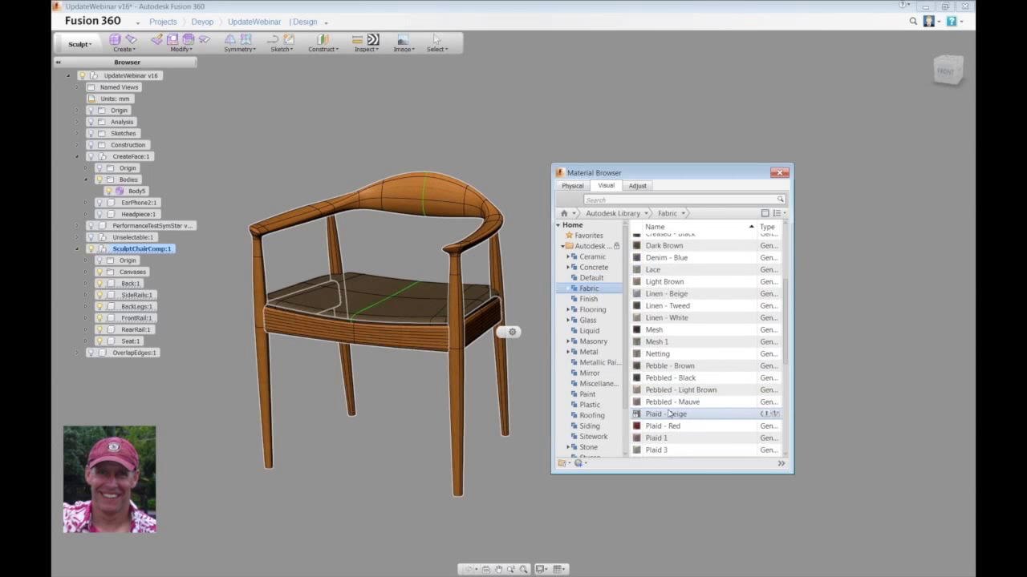
{"action": "scroll", "scroll_direction": "up", "scroll_amount": 3}
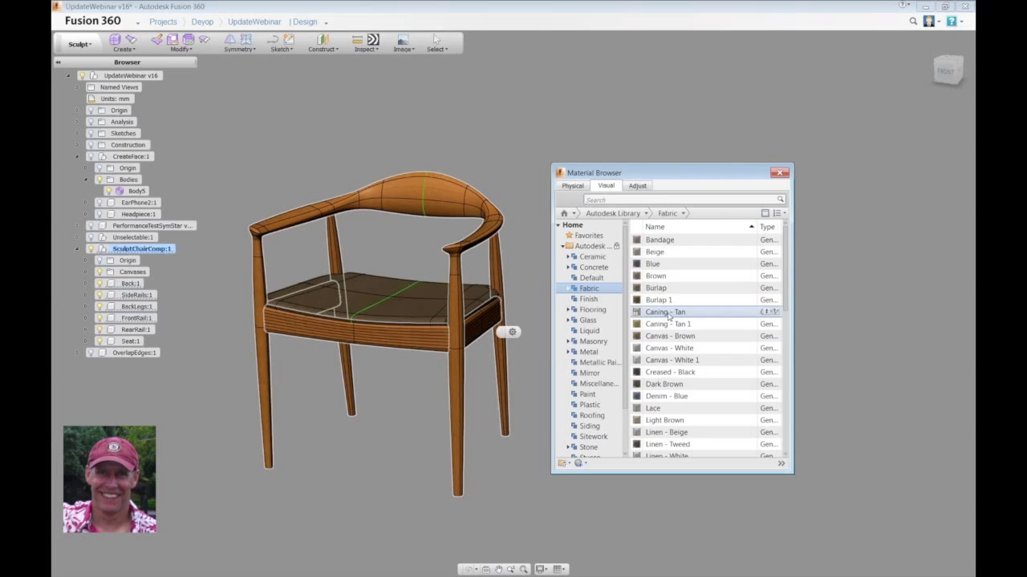
{"action": "right_click", "coordinate": [661, 311]}
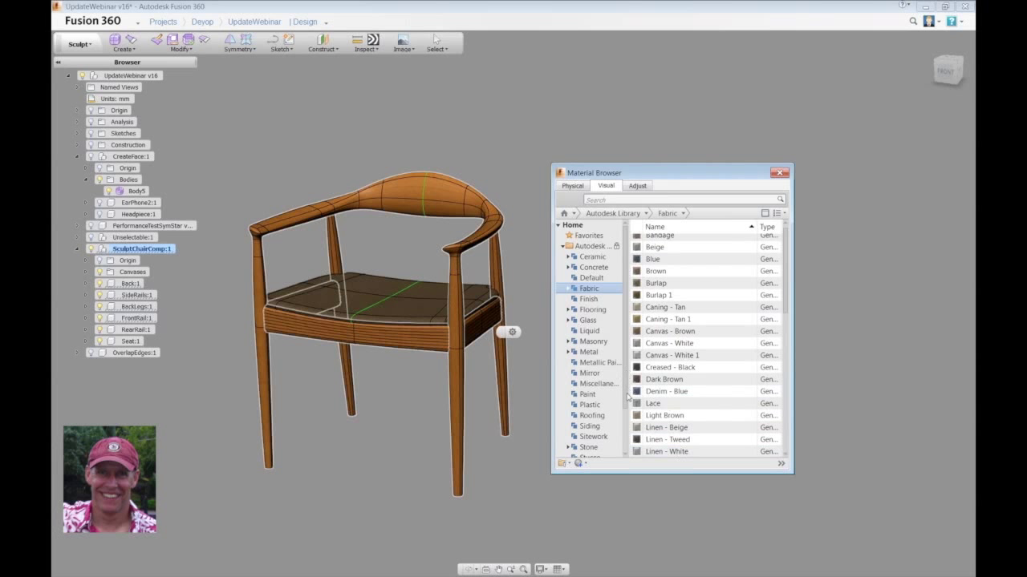
{"action": "left_click", "coordinate": [584, 446]}
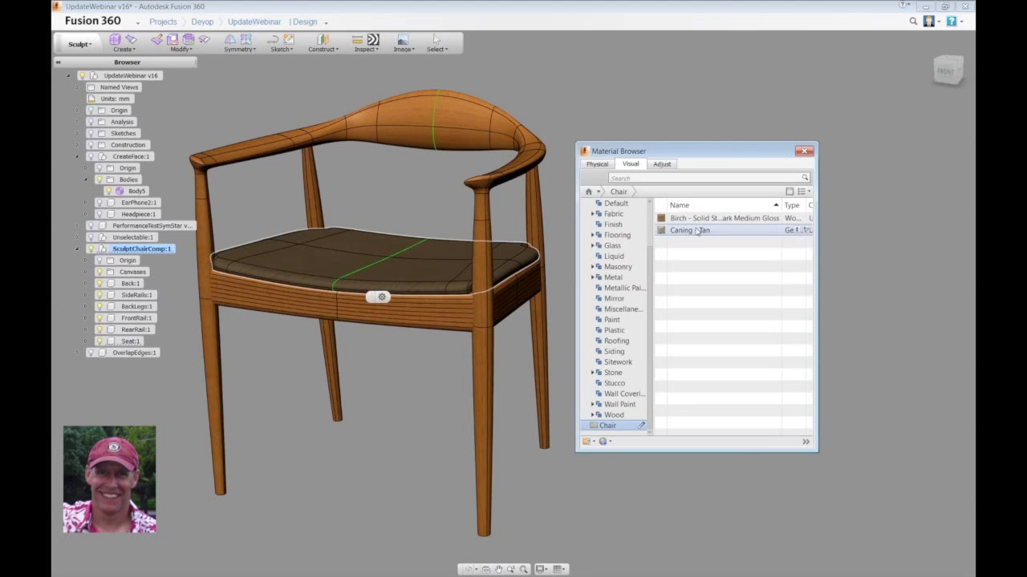
Assign Caning - Tan from the Chair library to the selected chair seat
{"action": "right_click", "coordinate": [688, 231]}
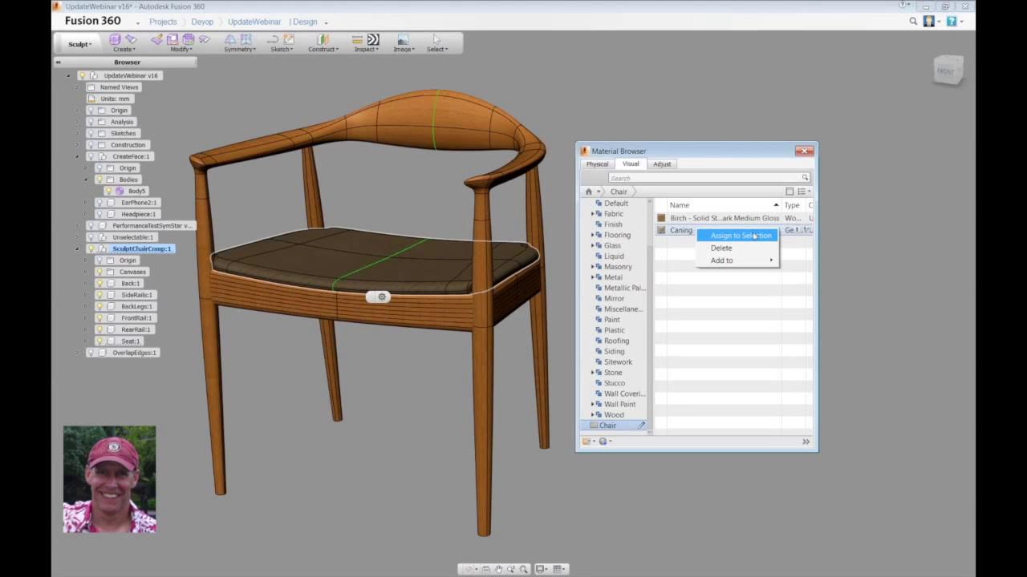
{"action": "left_click", "coordinate": [739, 234]}
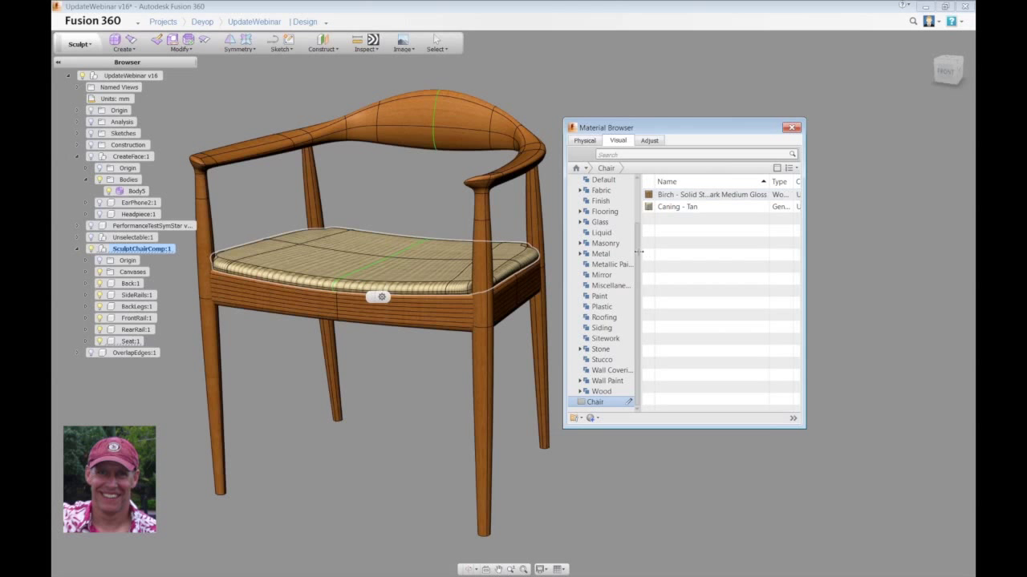
Set the favorite dark stained birch texture sample size to 10.00 cm
{"action": "left_click", "coordinate": [709, 194]}
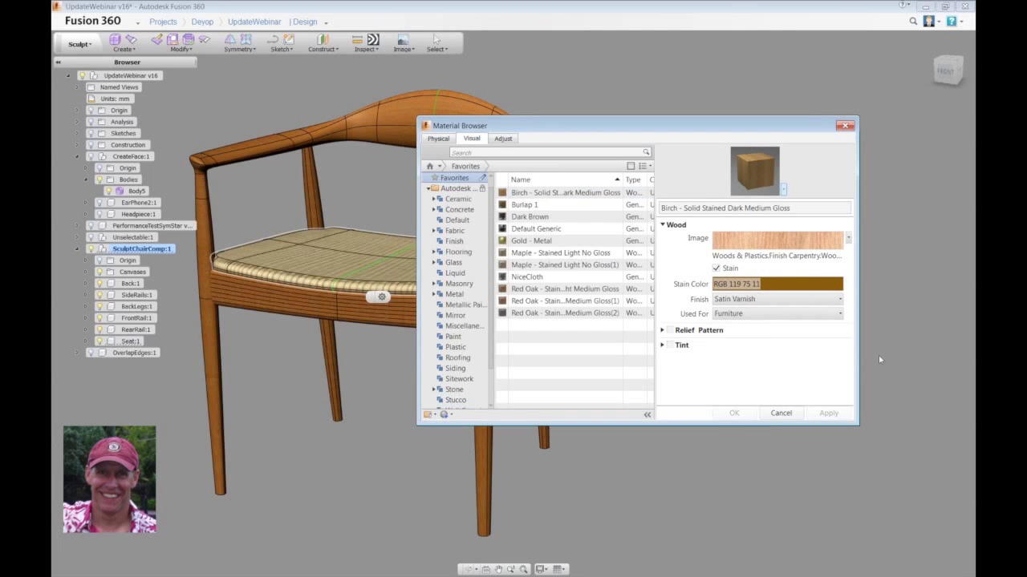
{"action": "mouse_move", "coordinate": [805, 239]}
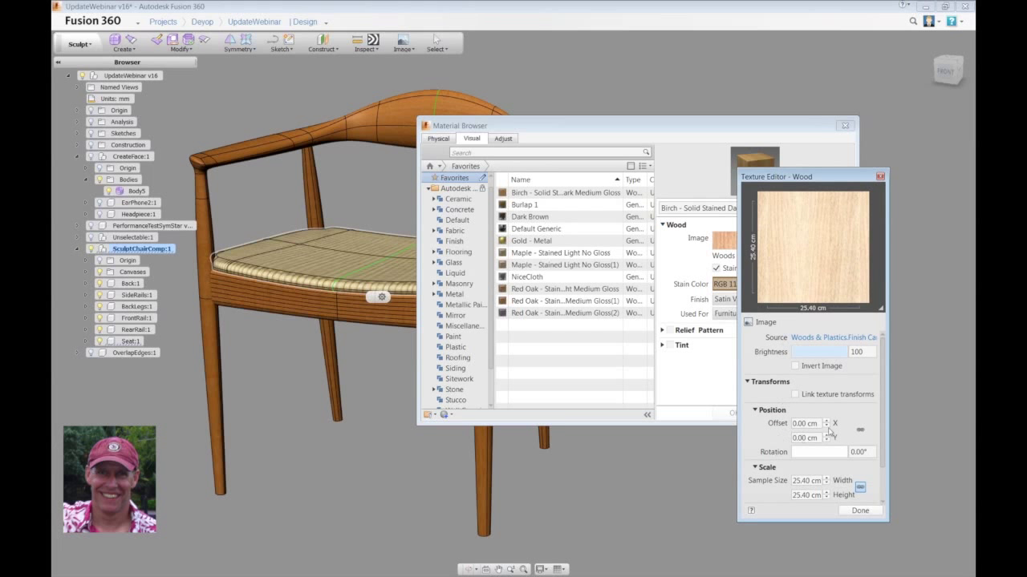
{"action": "triple_click", "coordinate": [805, 481]}
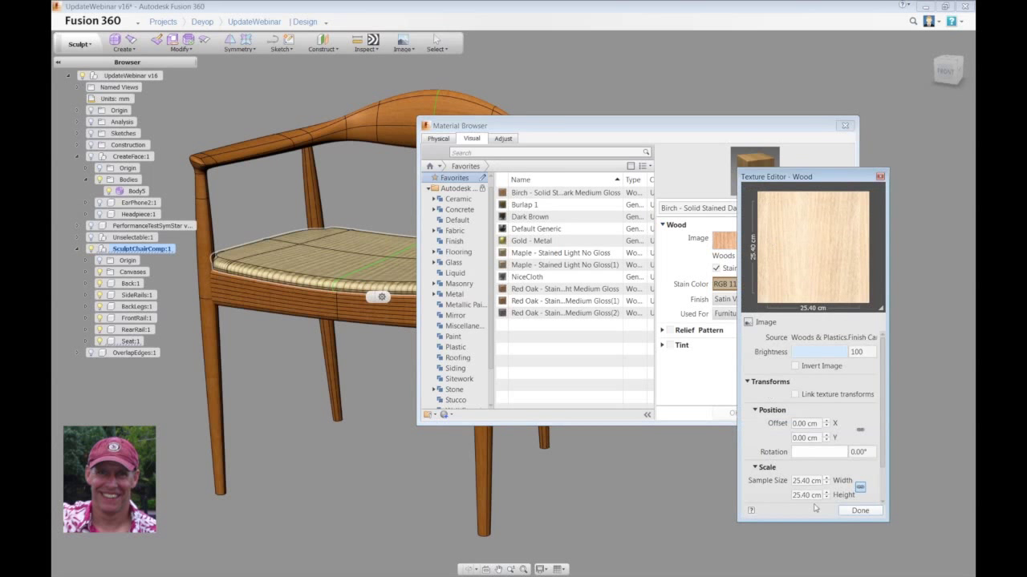
{"action": "triple_click", "coordinate": [805, 481]}
{"action": "type", "text": "10"}
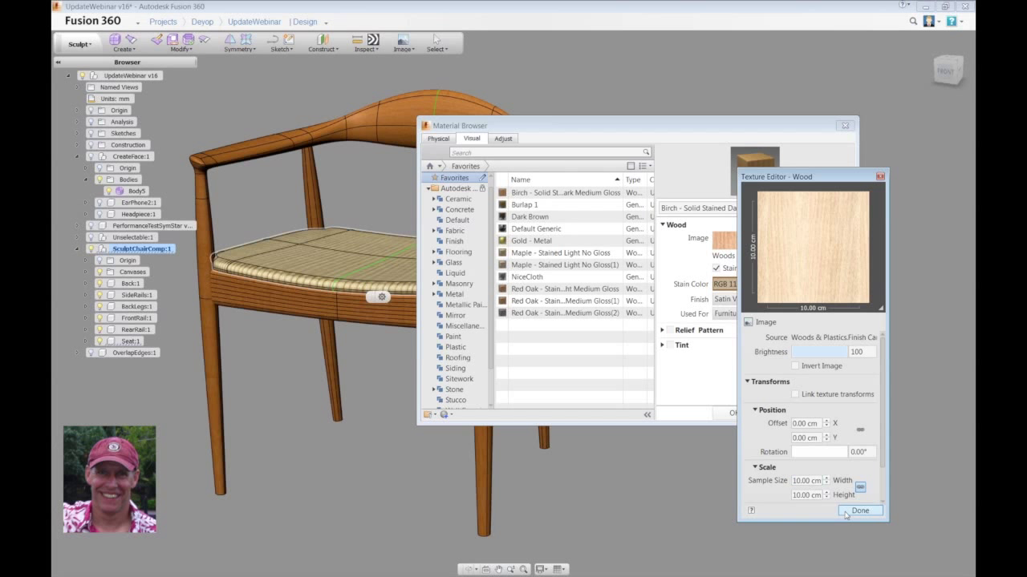
{"action": "left_click", "coordinate": [860, 510]}
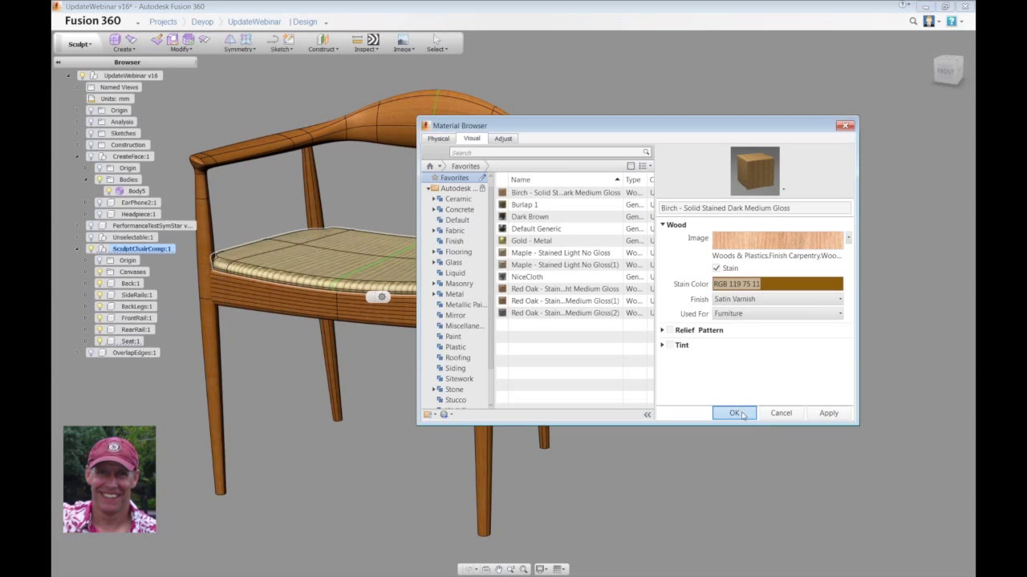
Keep both birch favorites and widen the Material Browser to show the Category column
{"action": "left_click", "coordinate": [733, 414]}
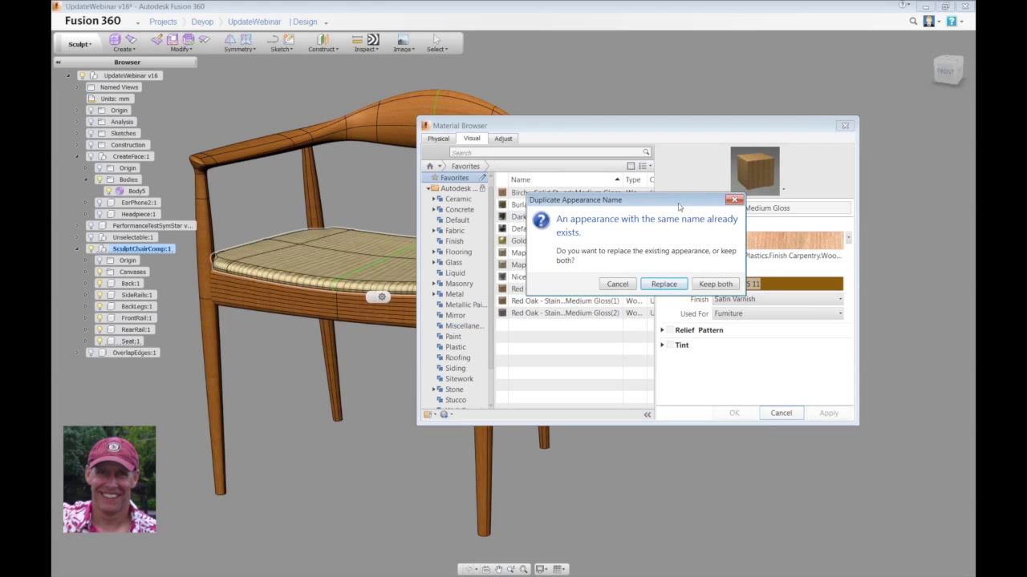
{"action": "mouse_move", "coordinate": [683, 228]}
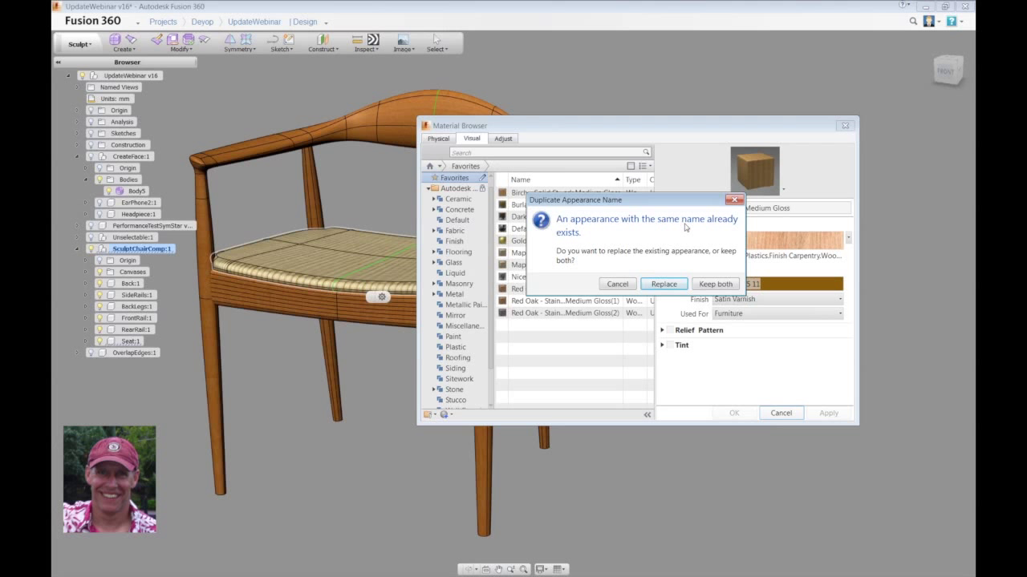
{"action": "mouse_move", "coordinate": [716, 284]}
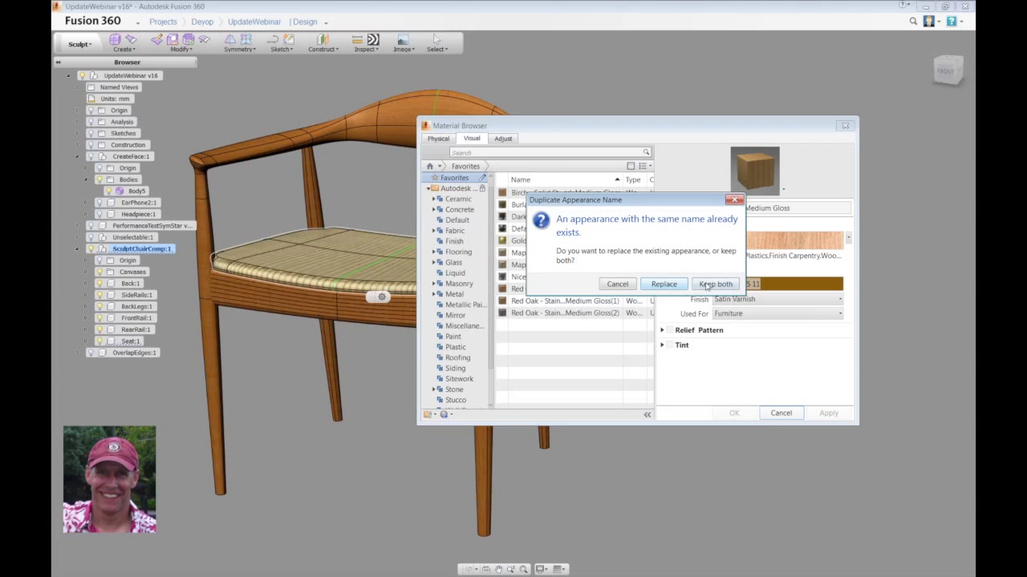
{"action": "left_click", "coordinate": [713, 284]}
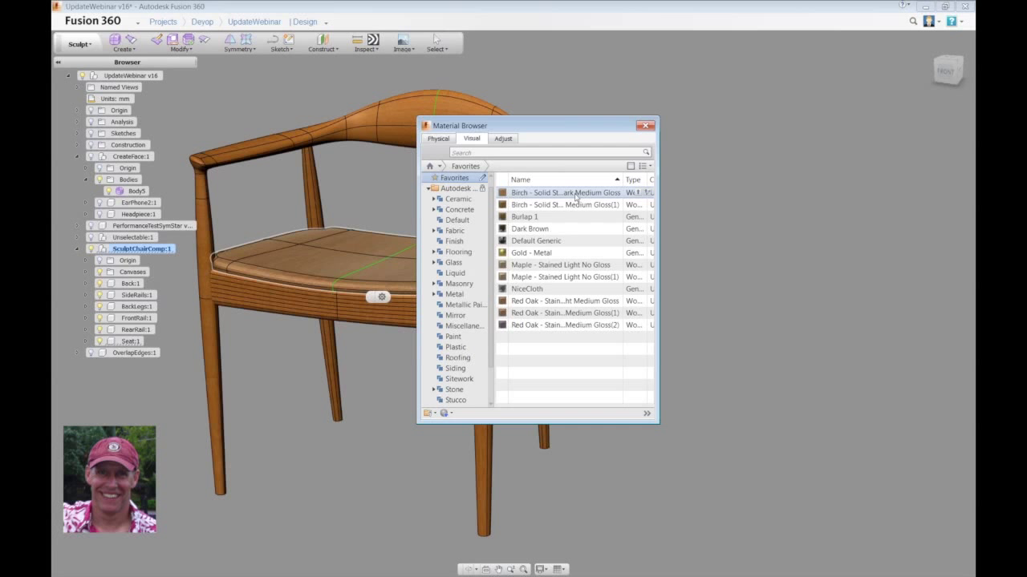
{"action": "mouse_move", "coordinate": [564, 205]}
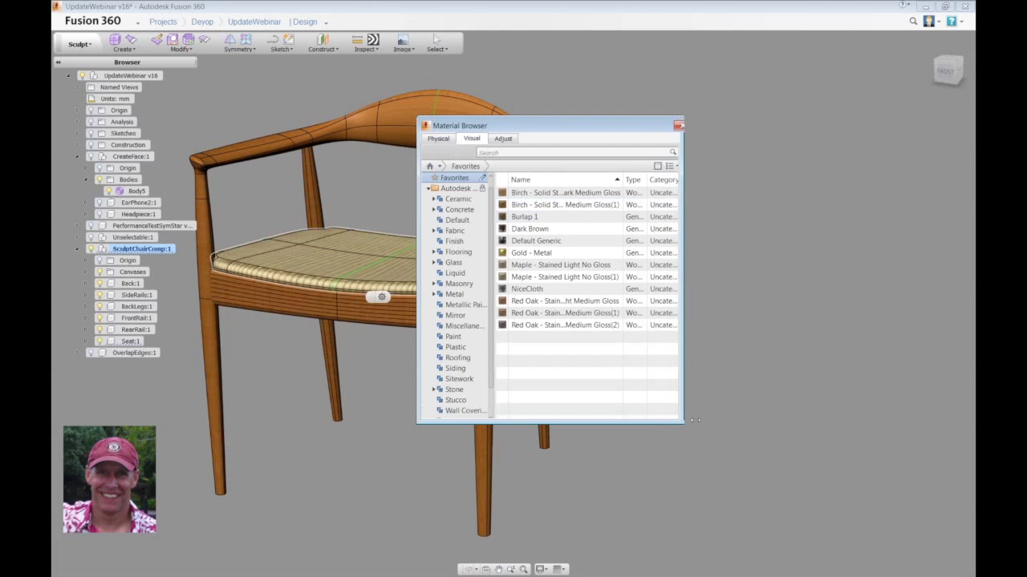
{"action": "left_click_drag", "start_coordinate": [684, 417], "coordinate": [730, 417]}
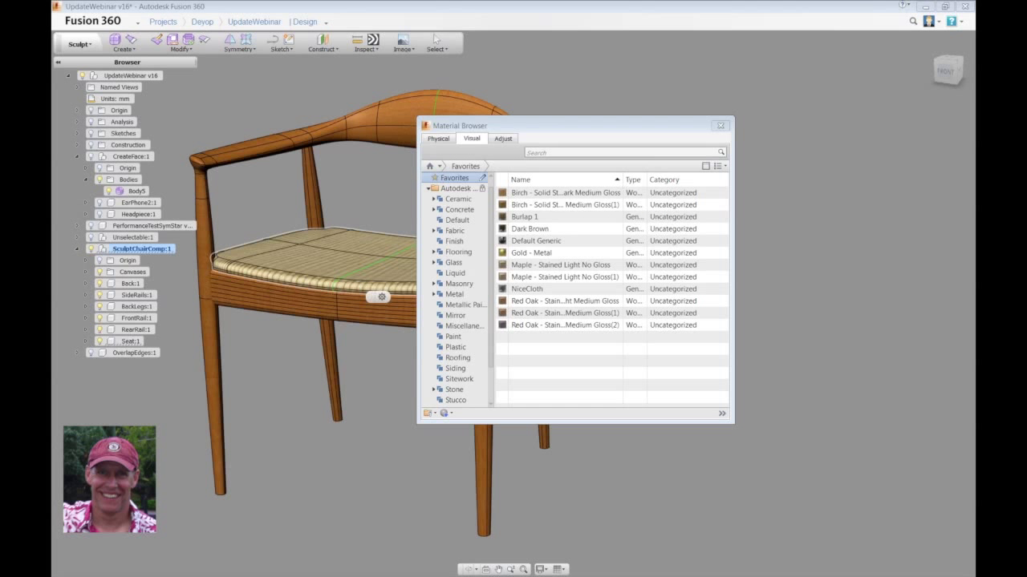
{"action": "mouse_move", "coordinate": [593, 125]}
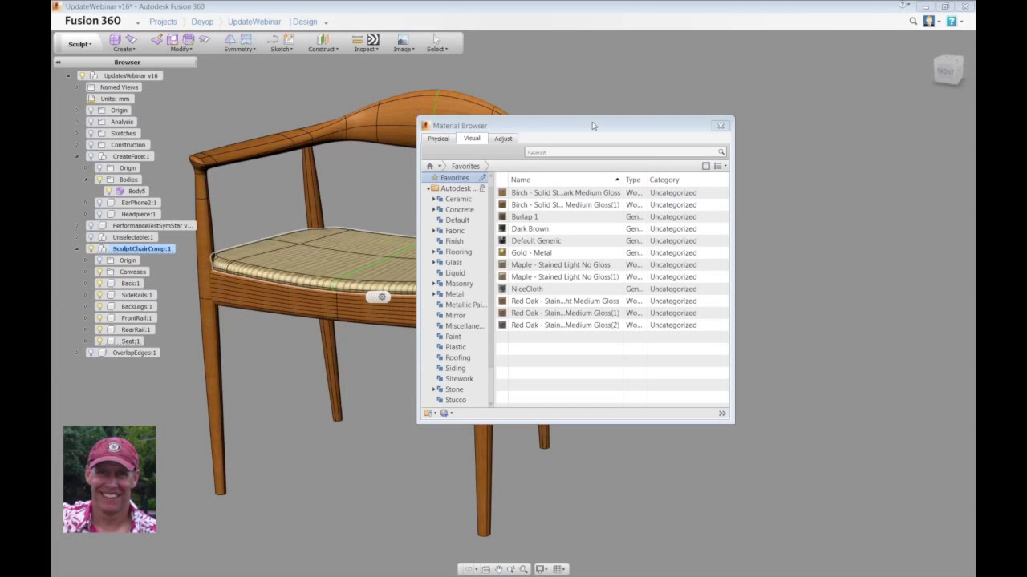